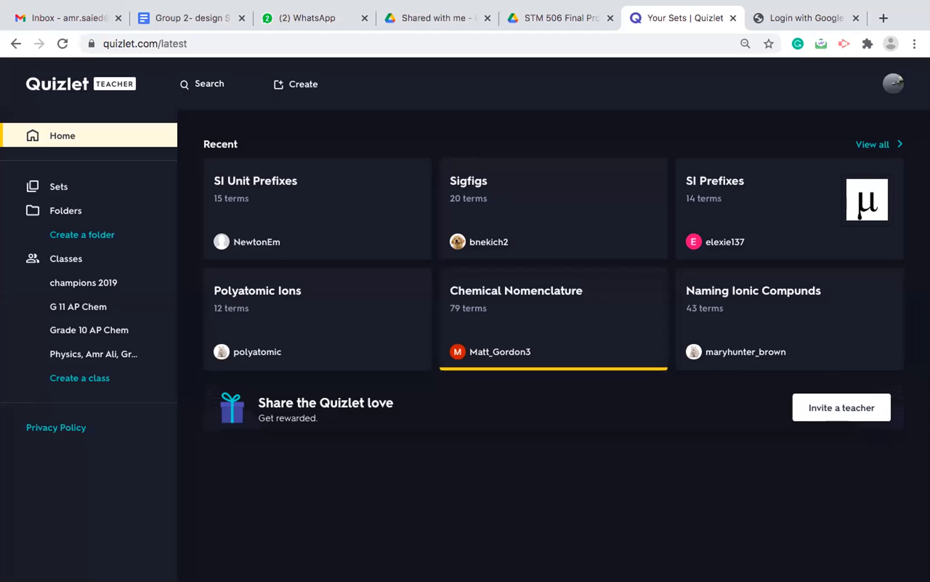
mouse_move(608, 76)
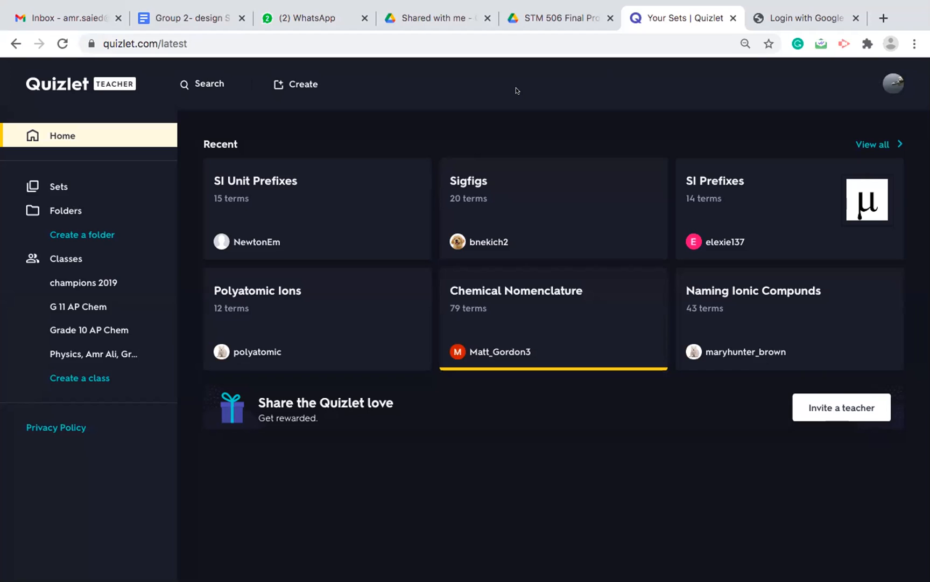
mouse_move(516, 102)
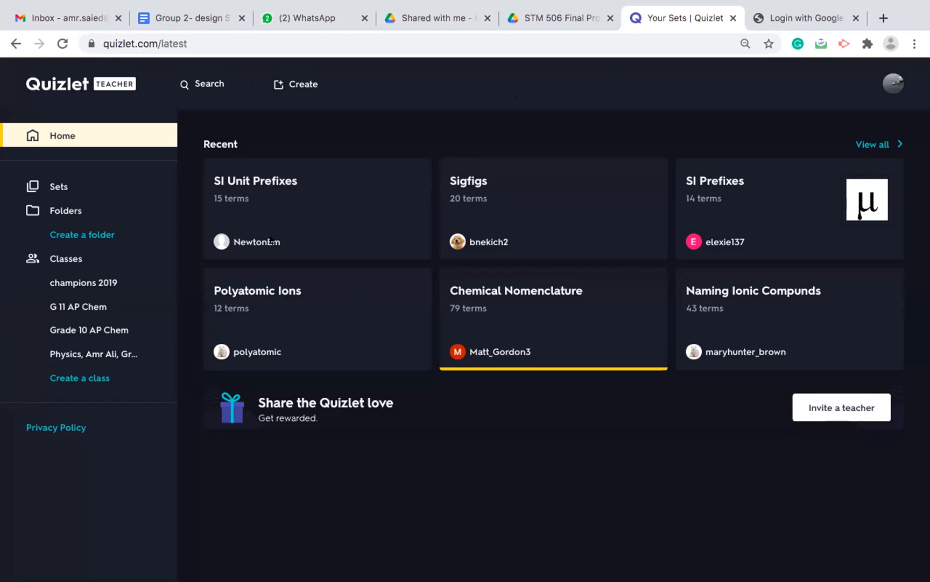
mouse_move(122, 100)
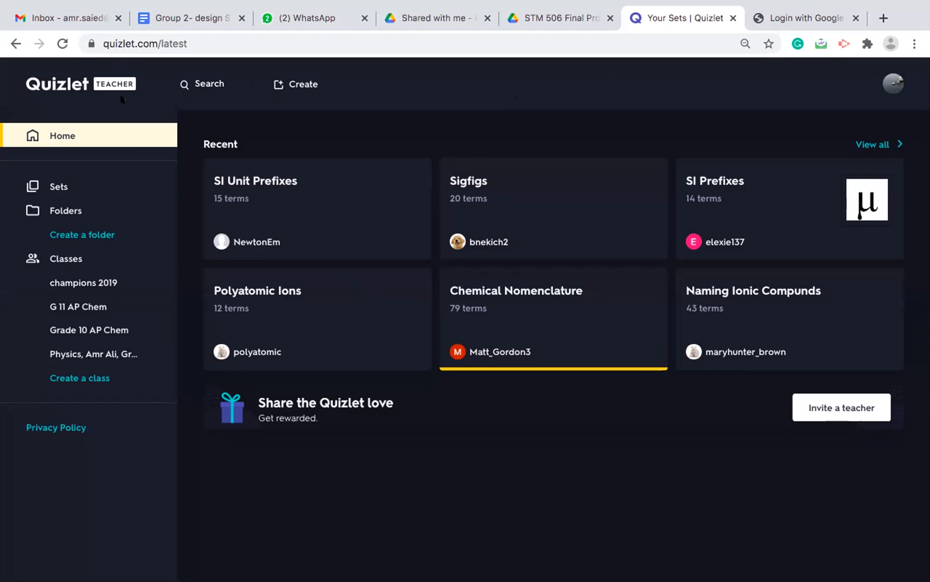
mouse_move(144, 126)
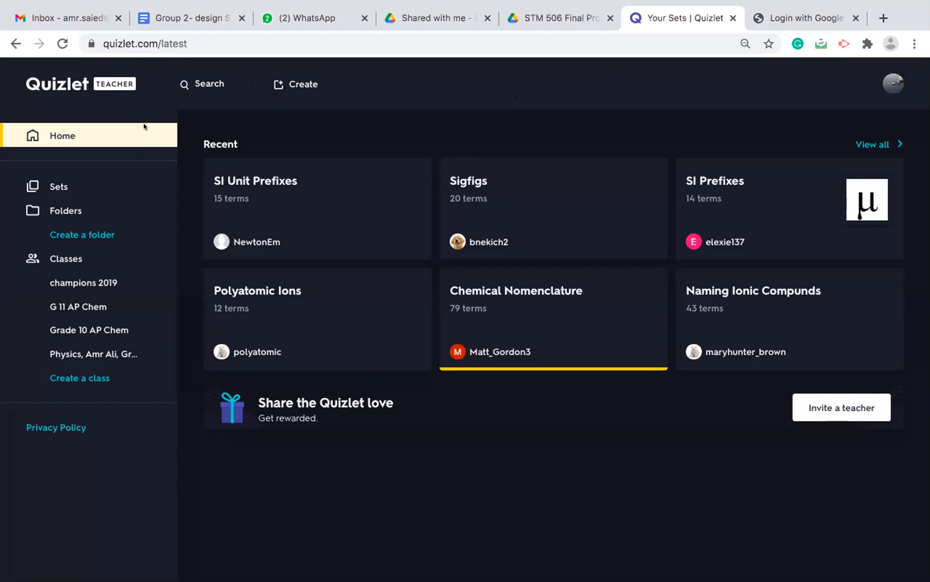
mouse_move(156, 156)
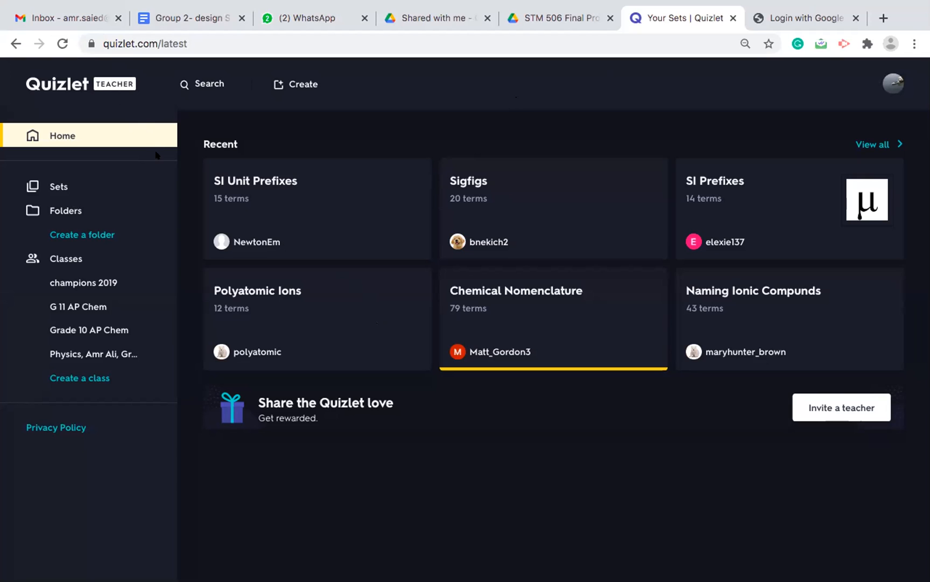
mouse_move(146, 114)
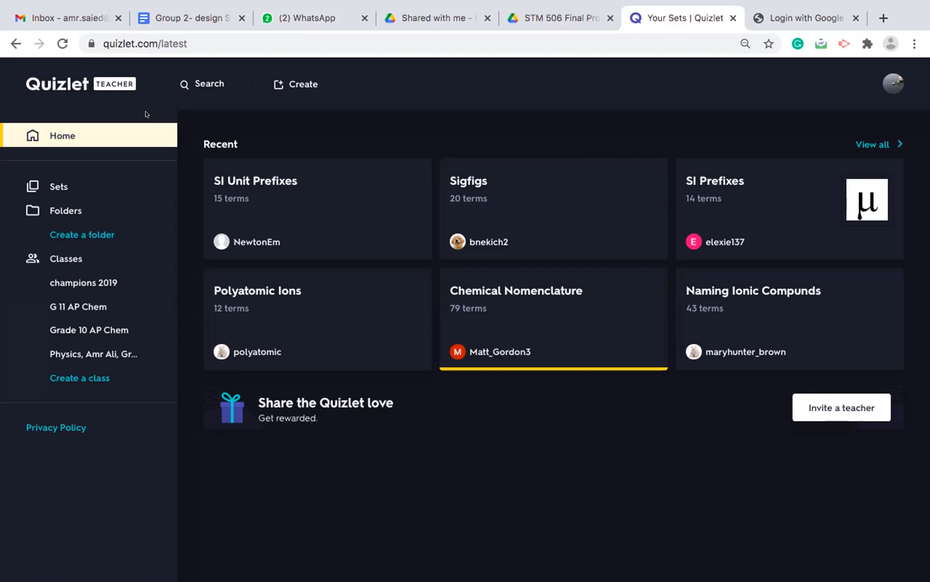
mouse_move(156, 151)
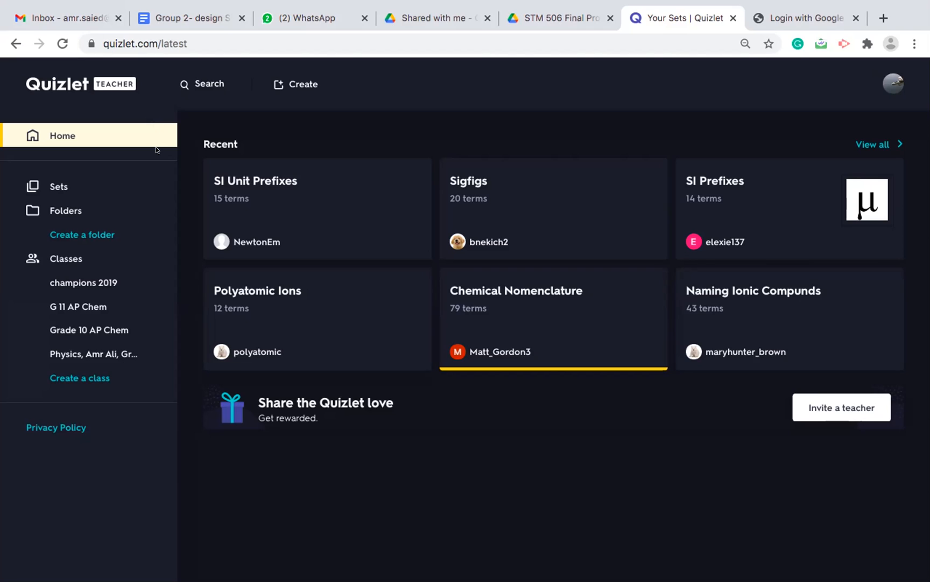
mouse_move(156, 170)
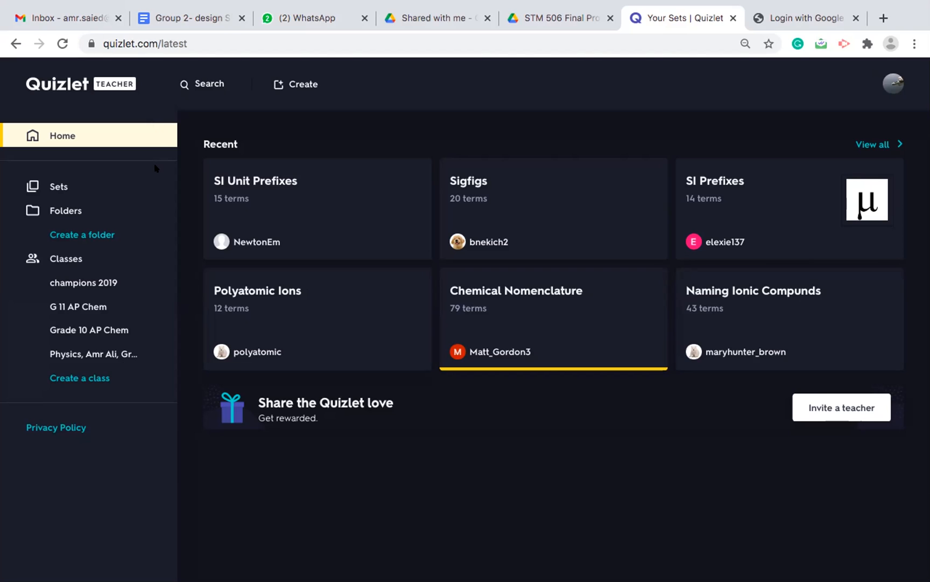
mouse_move(146, 192)
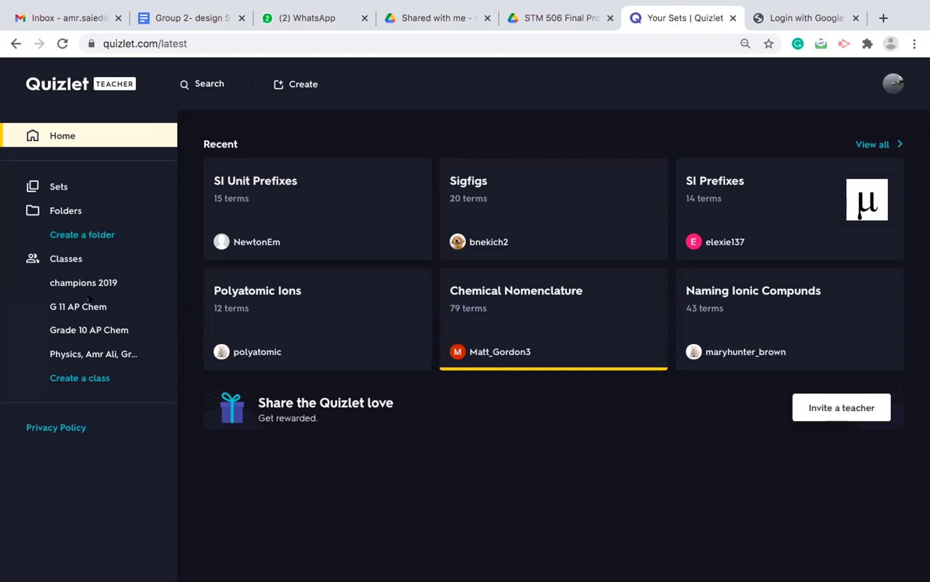
mouse_move(177, 354)
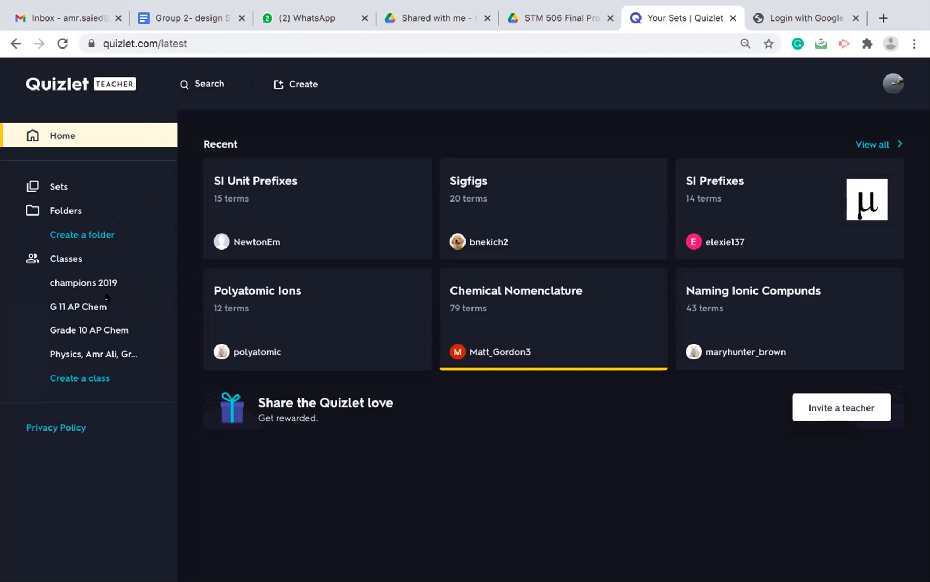
mouse_move(94, 331)
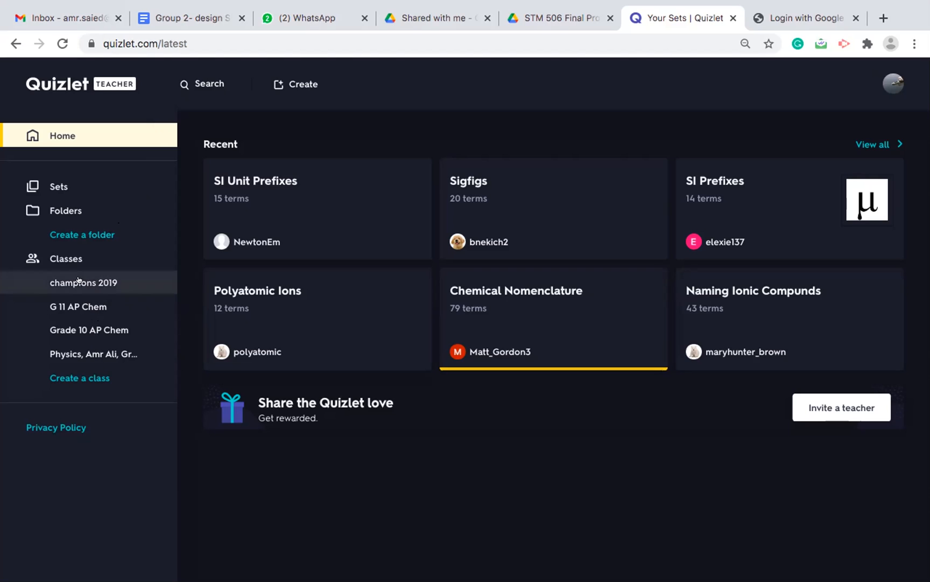
Browse champions 2019 and Grade 10 AP Chem, then view G 11 AP Chem's eight members.
click(84, 282)
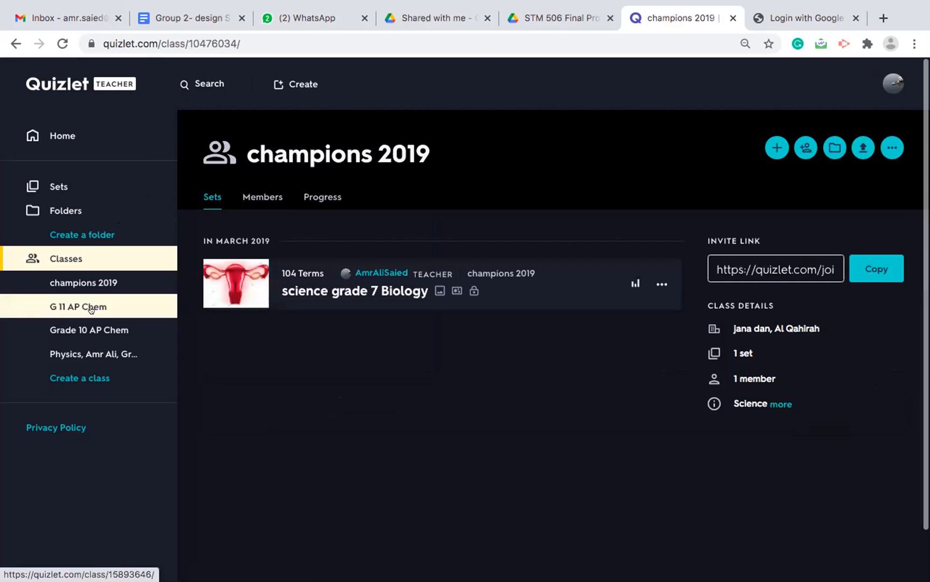
click(89, 330)
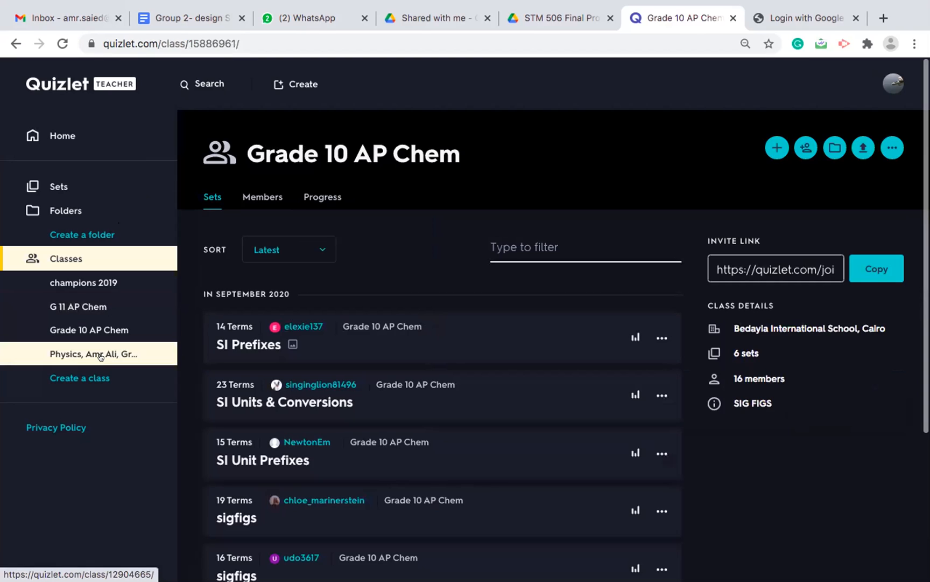
click(77, 307)
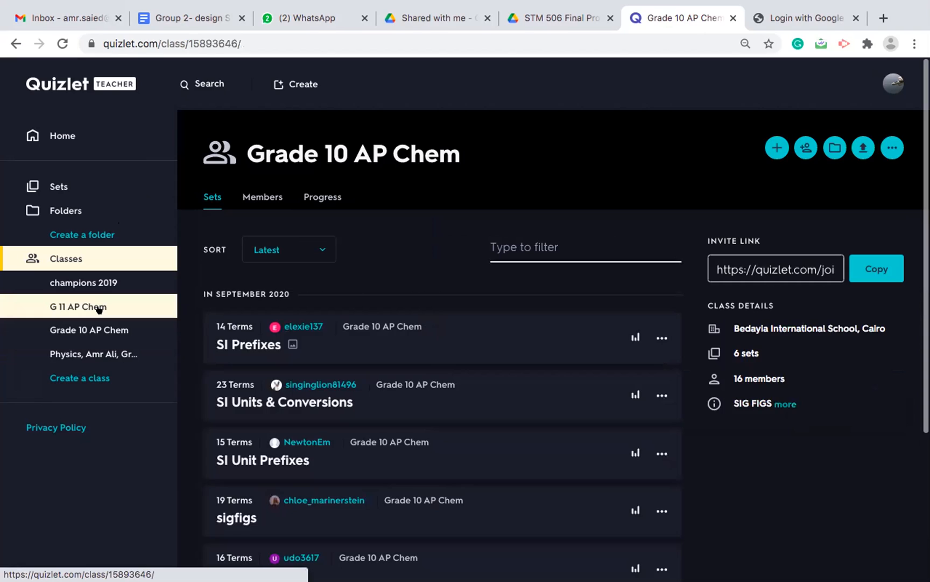
click(77, 306)
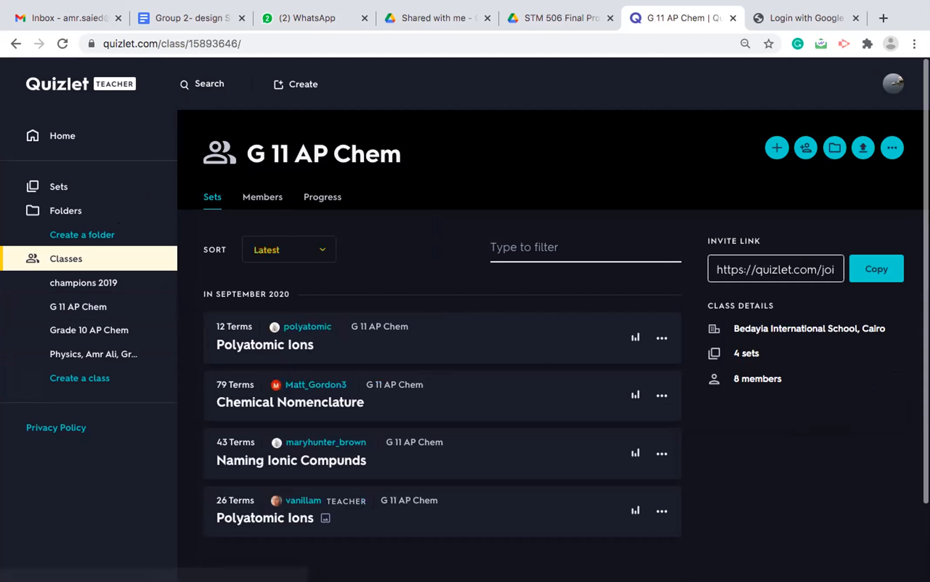
click(262, 196)
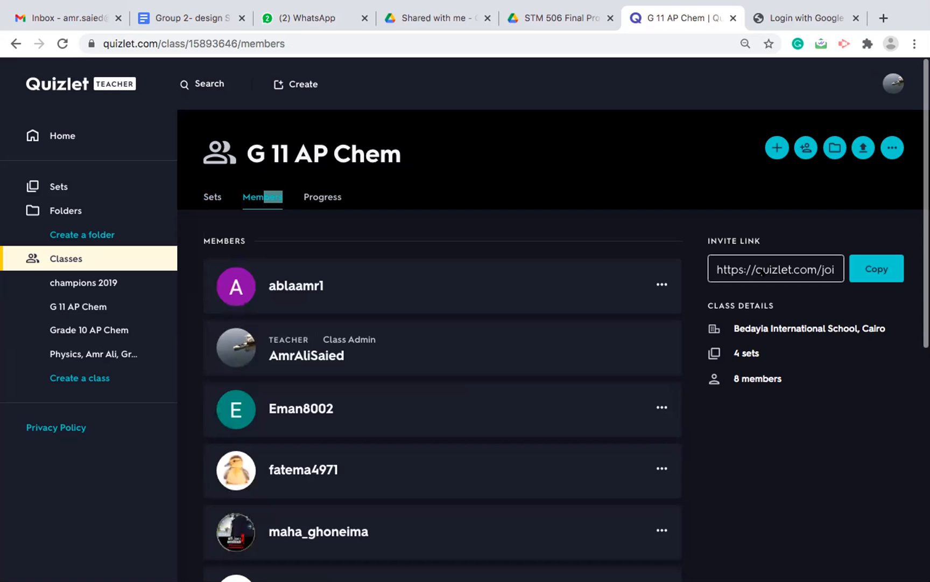
mouse_move(253, 360)
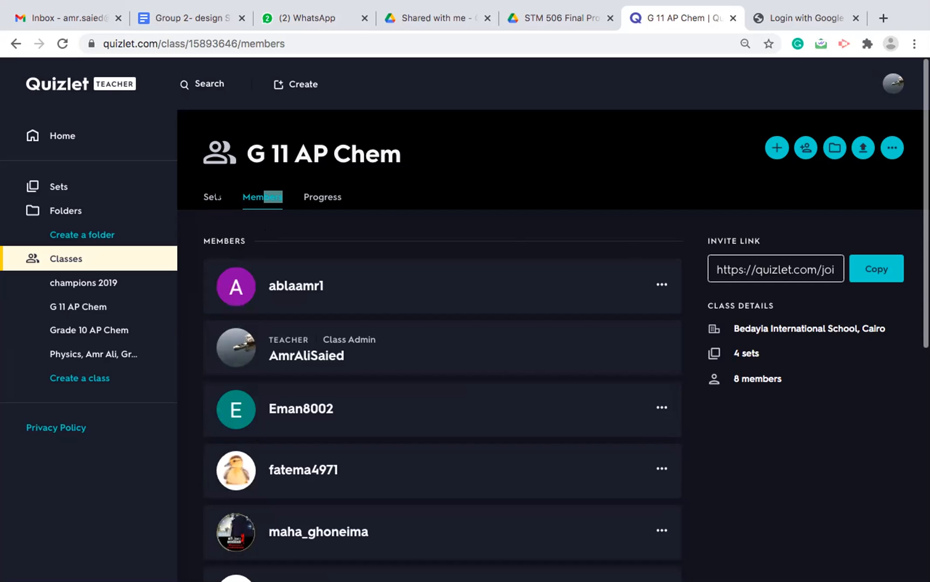
Return to G 11 AP Chem's four September 2020 sets and open the search field.
click(212, 196)
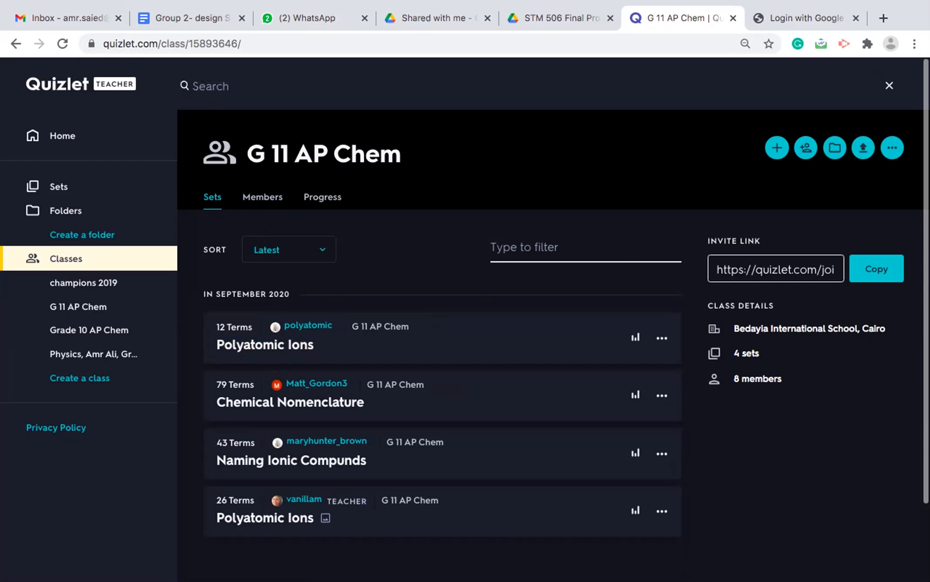
click(204, 86)
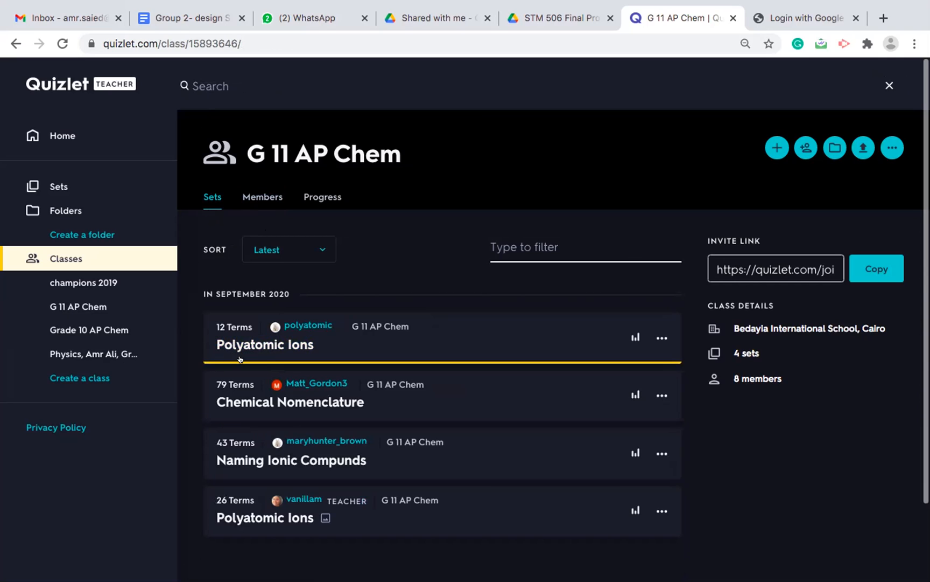
mouse_move(255, 358)
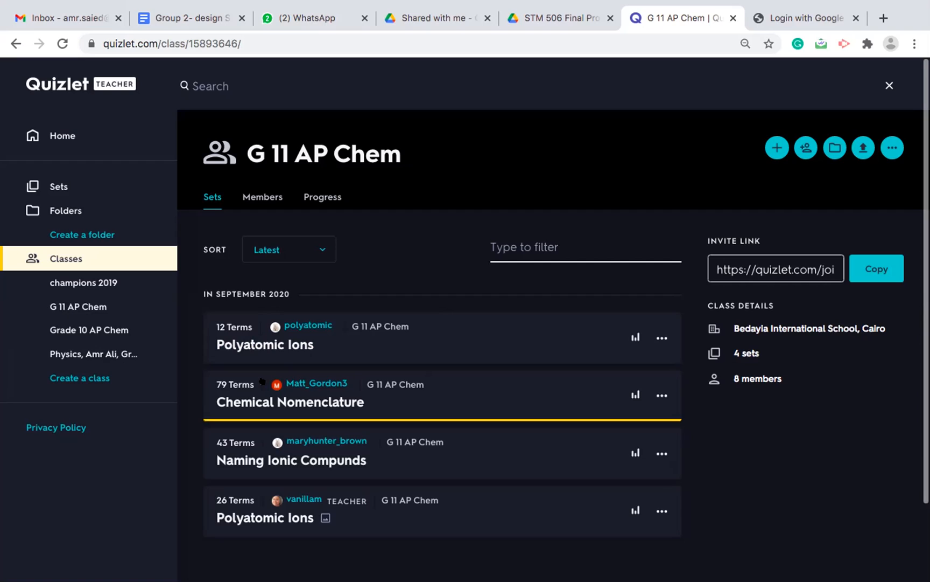
mouse_move(256, 382)
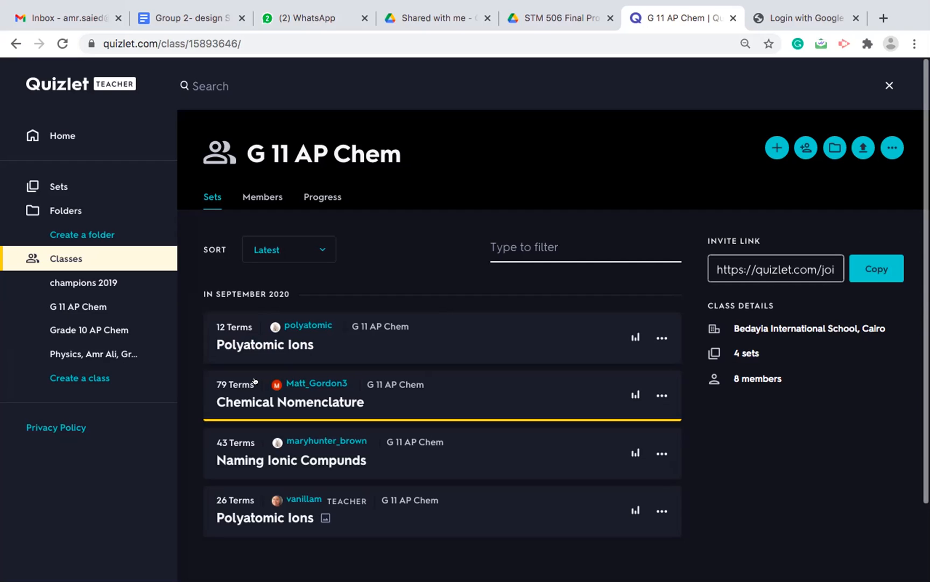
mouse_move(254, 380)
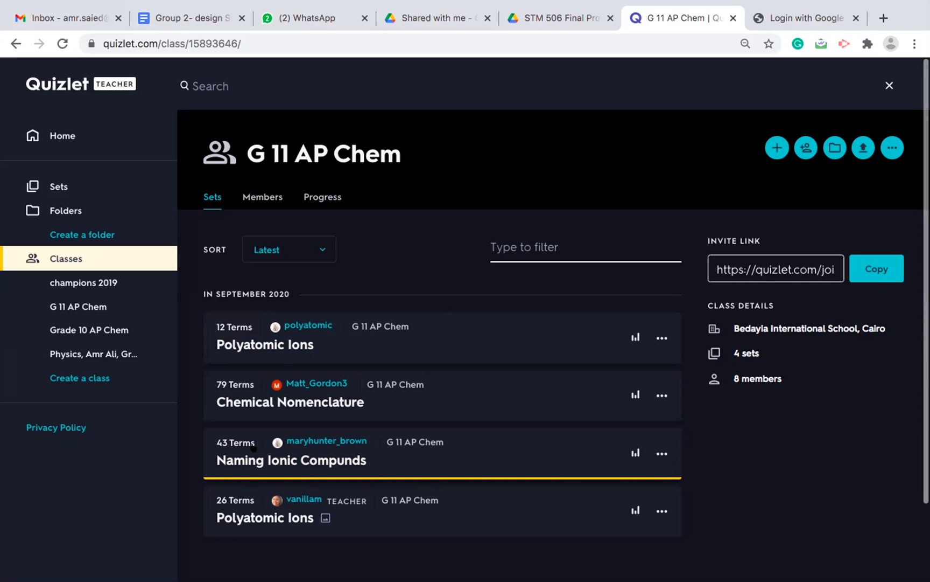
mouse_move(244, 426)
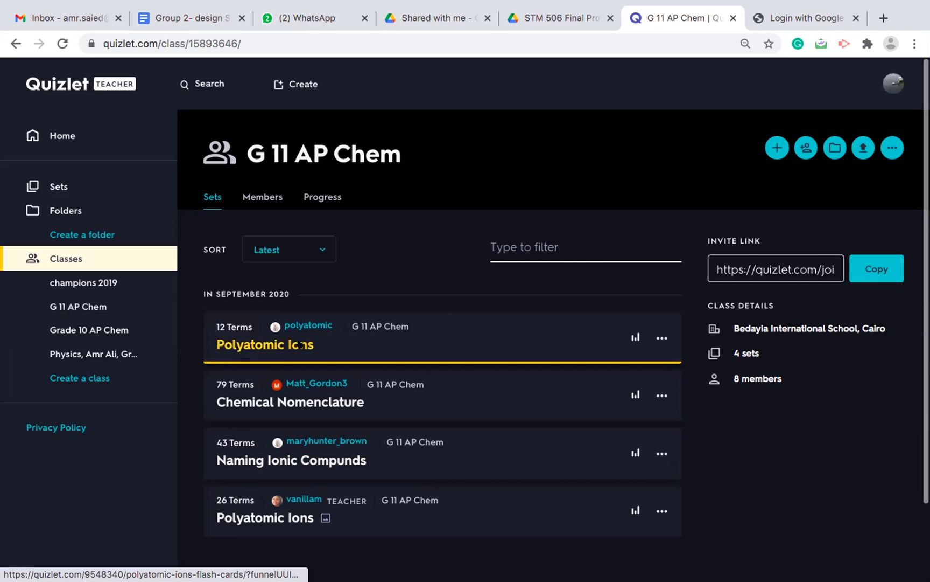
click(265, 344)
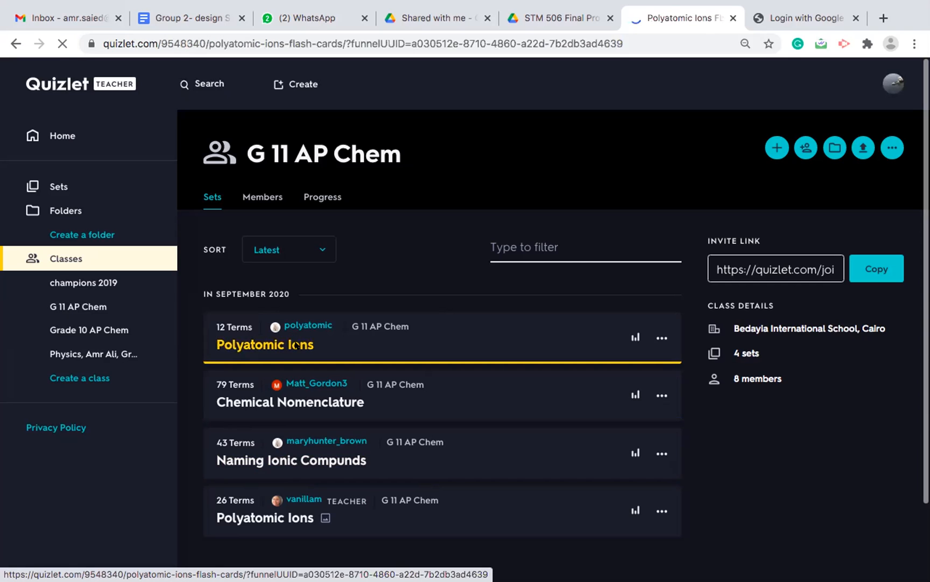
click(265, 344)
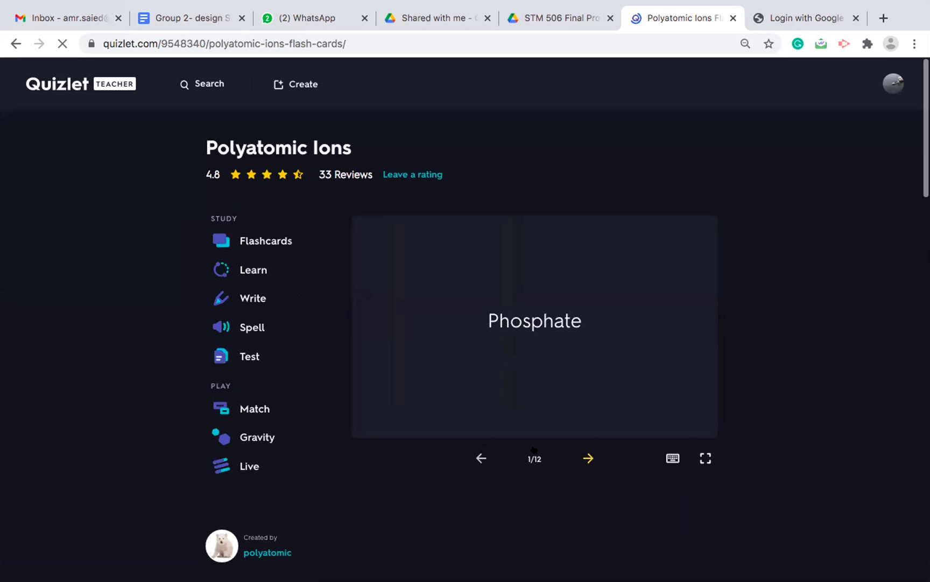
click(588, 457)
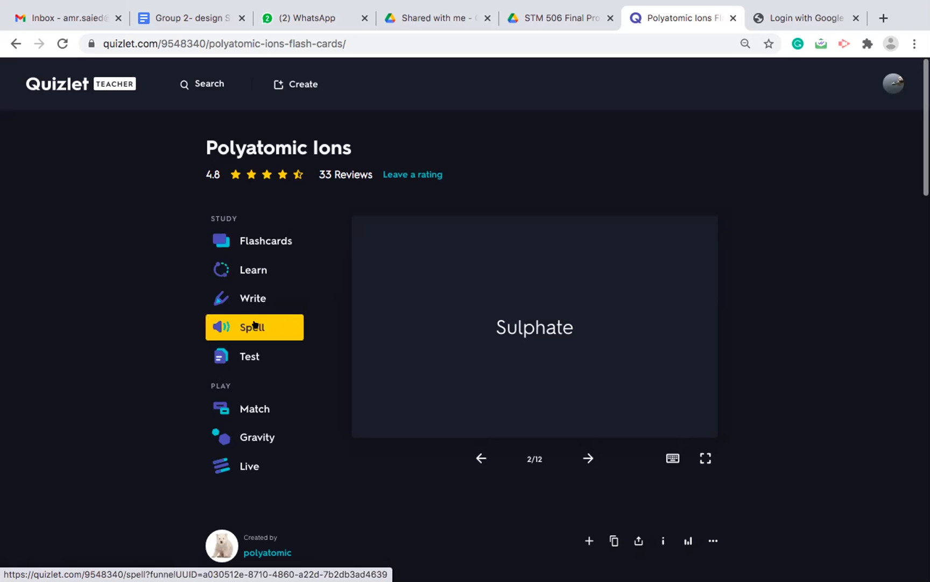
mouse_move(254, 349)
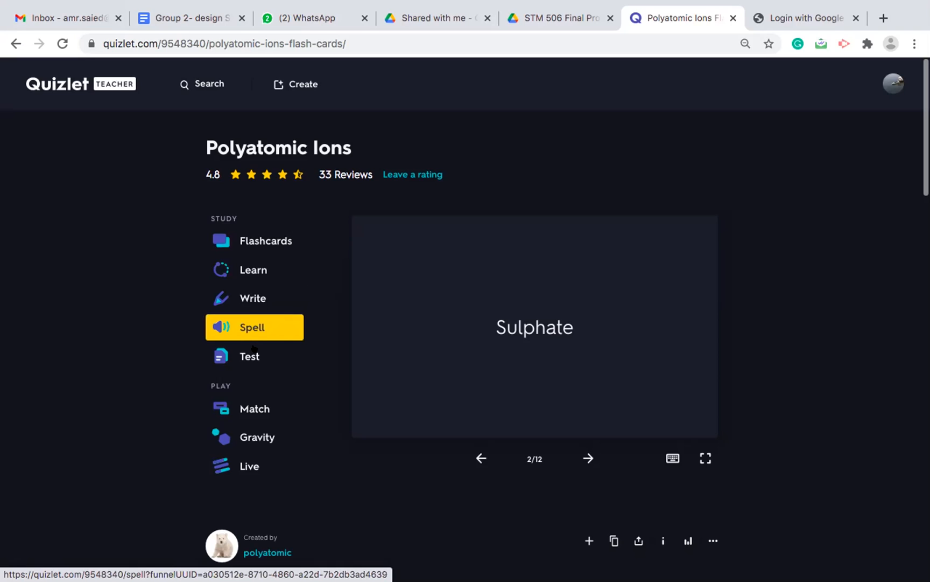
mouse_move(254, 408)
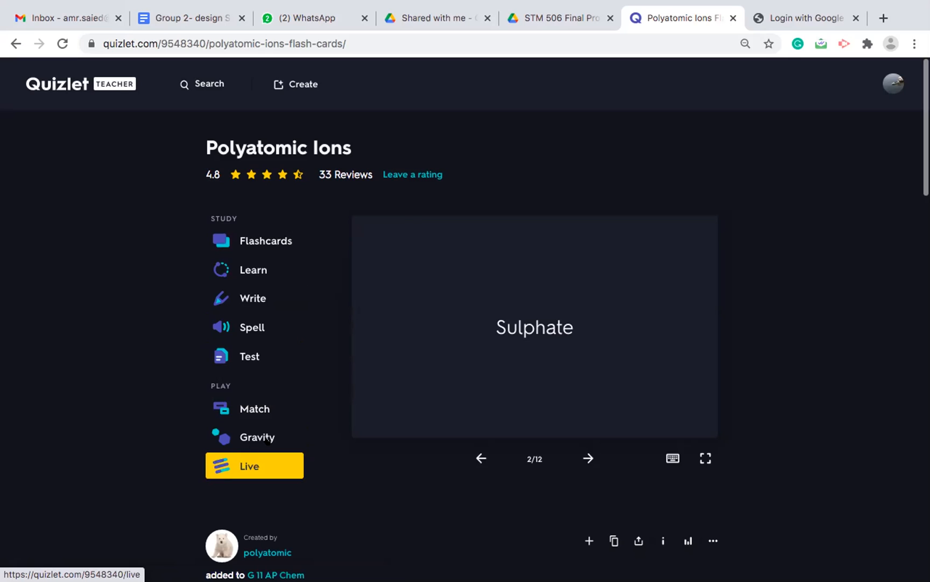
click(534, 326)
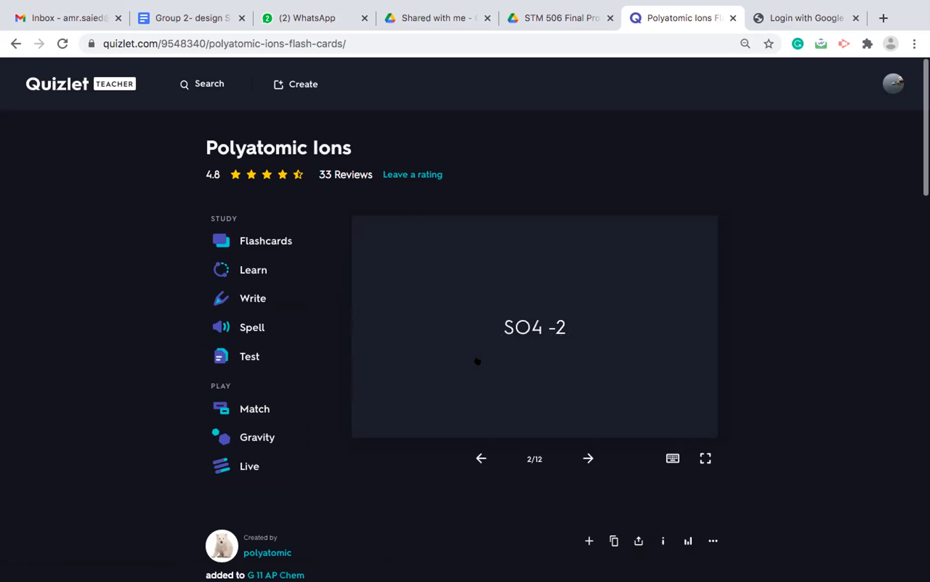
click(534, 326)
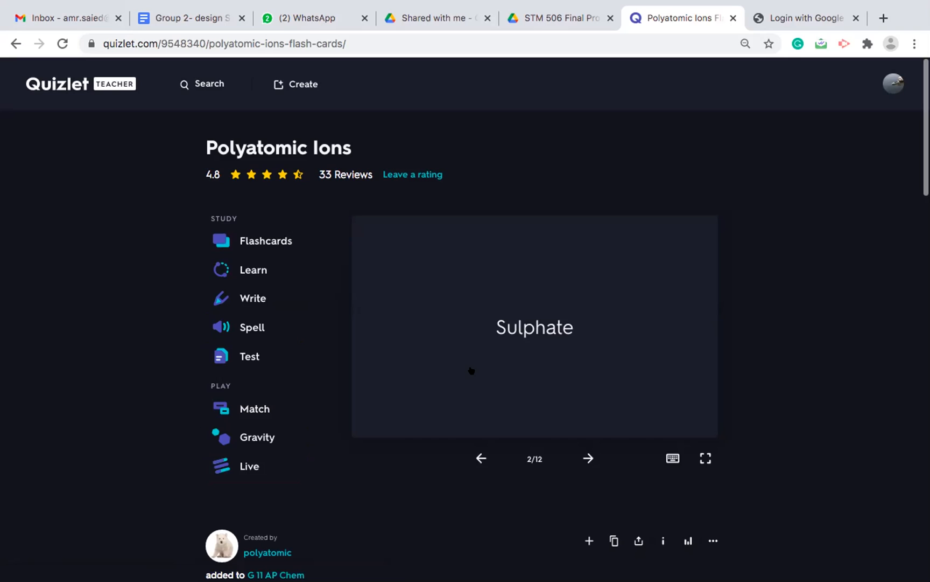
click(533, 326)
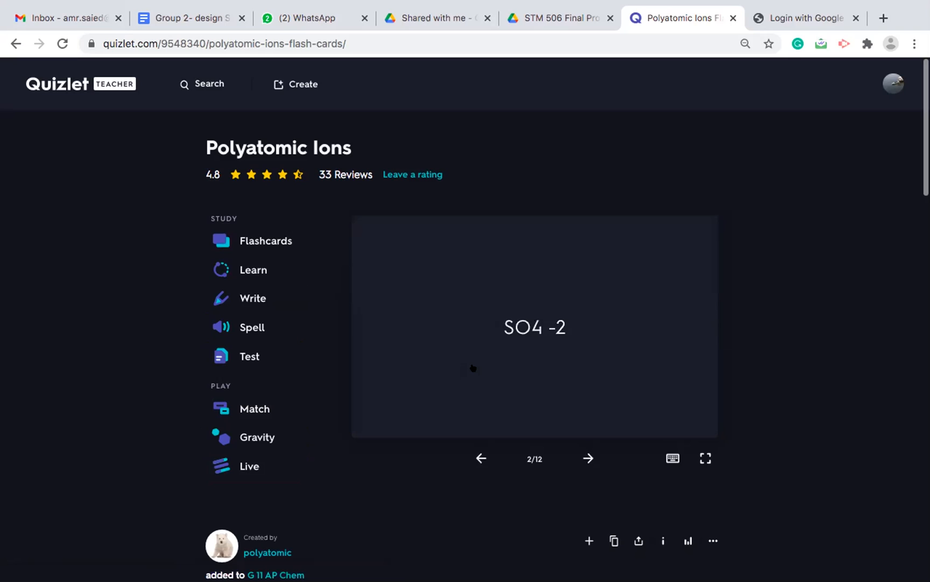
mouse_move(465, 368)
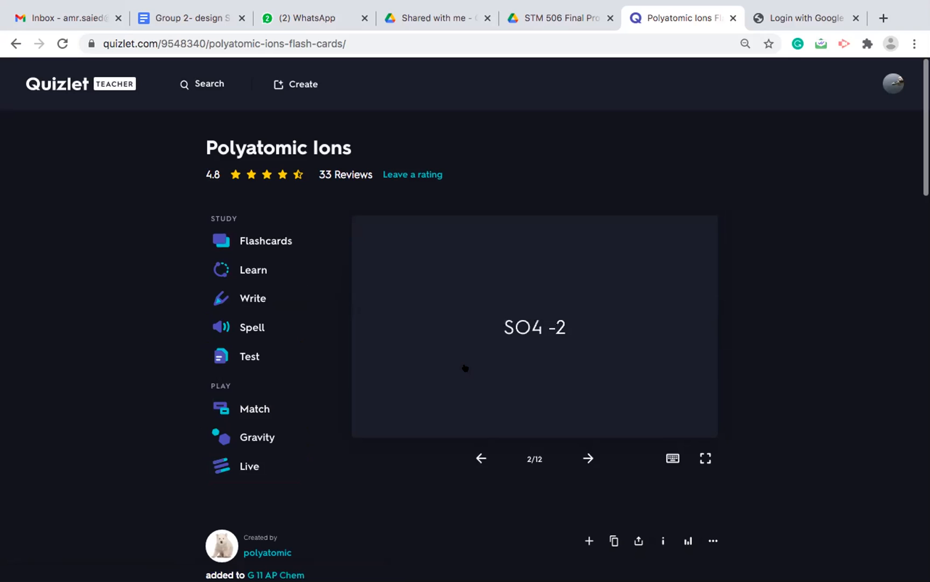
mouse_move(453, 371)
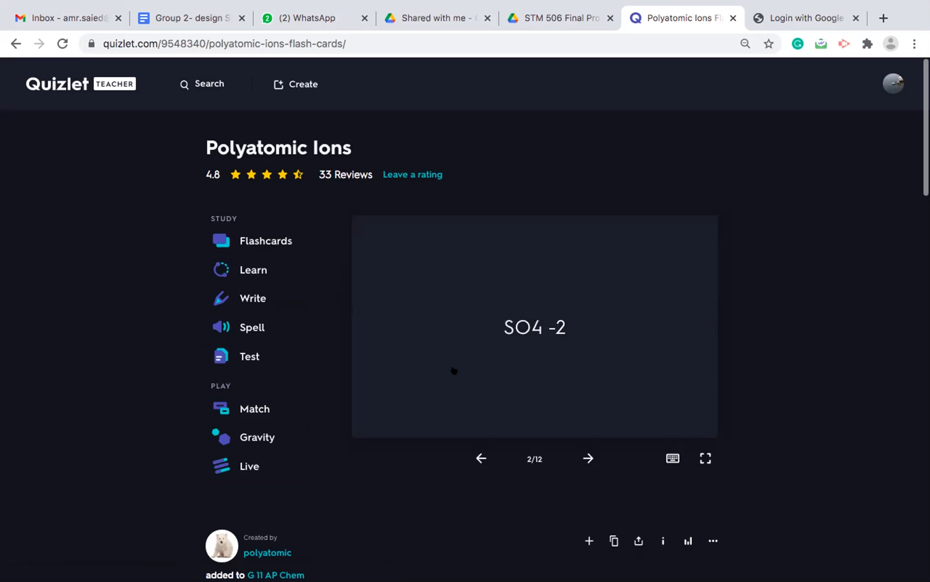
click(534, 326)
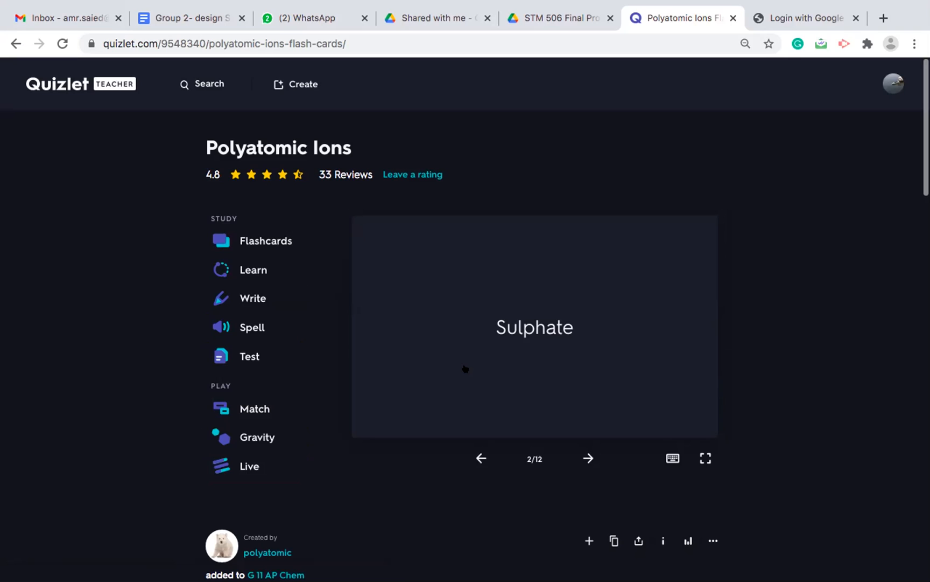
click(534, 326)
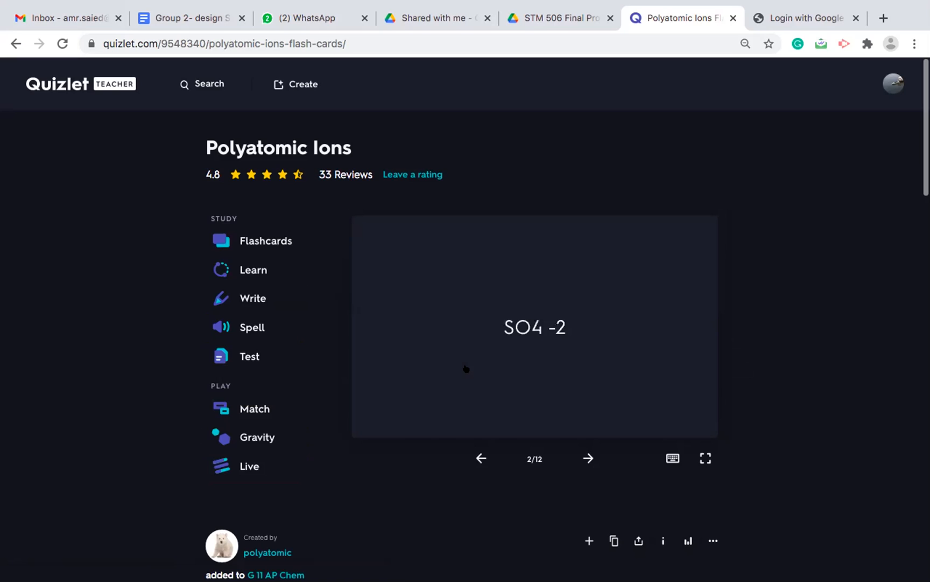
mouse_move(465, 372)
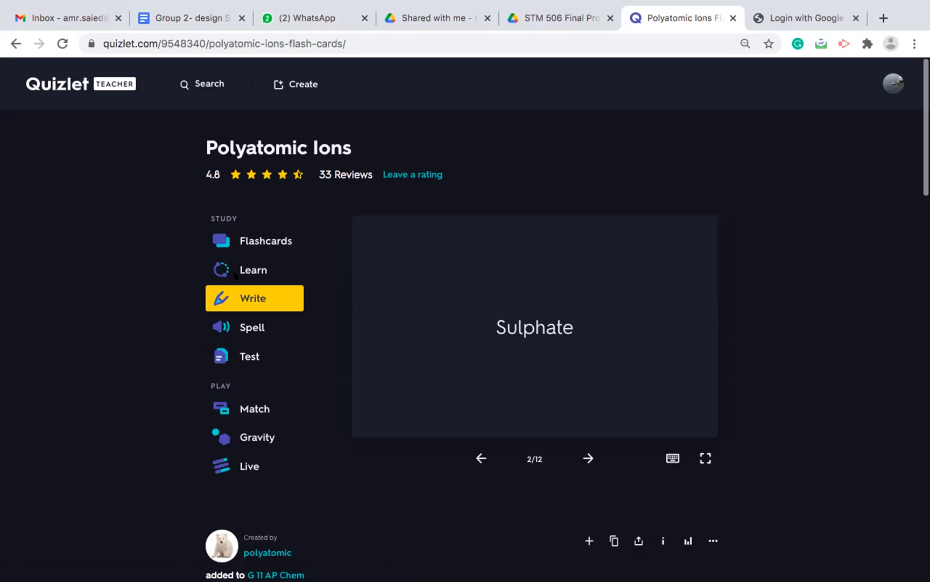
click(254, 269)
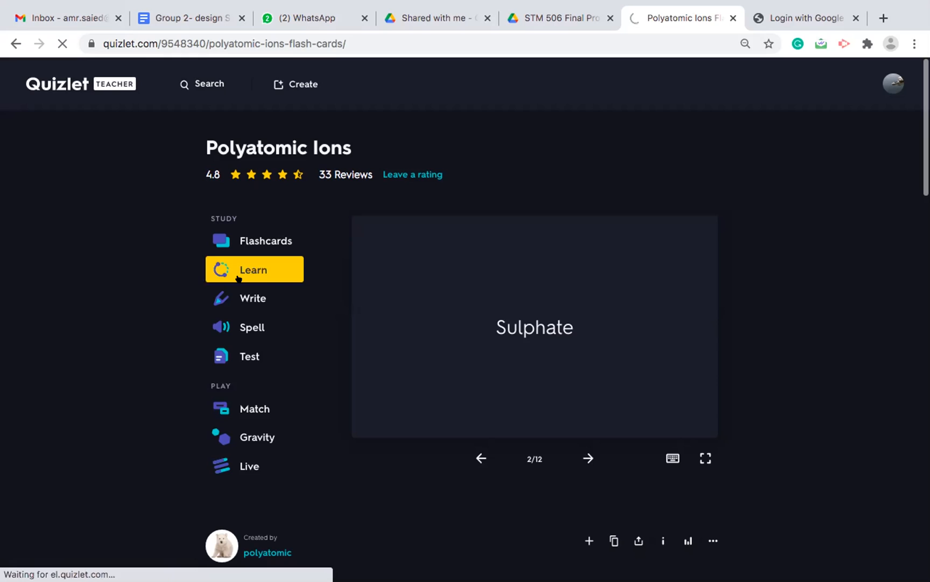
click(254, 269)
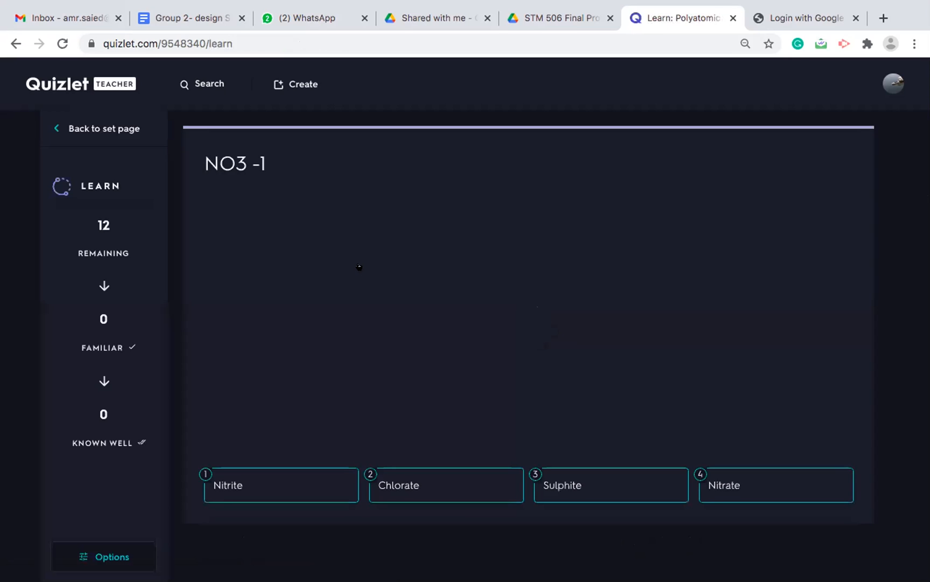
mouse_move(303, 392)
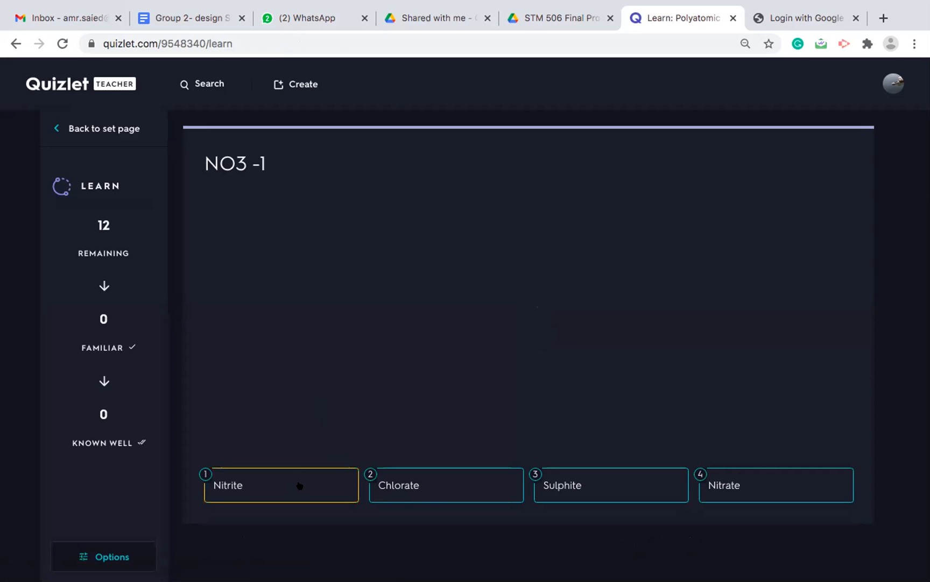
click(281, 484)
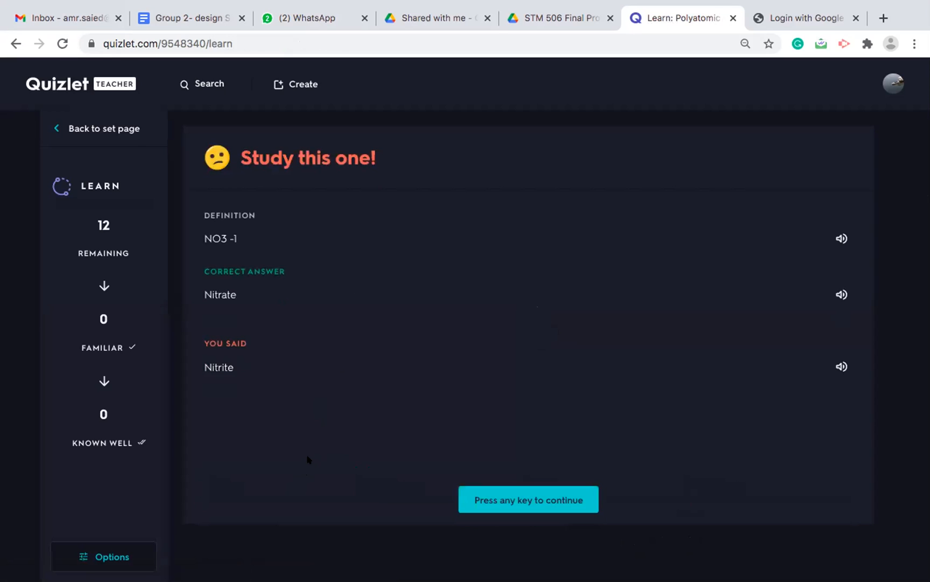
mouse_move(397, 427)
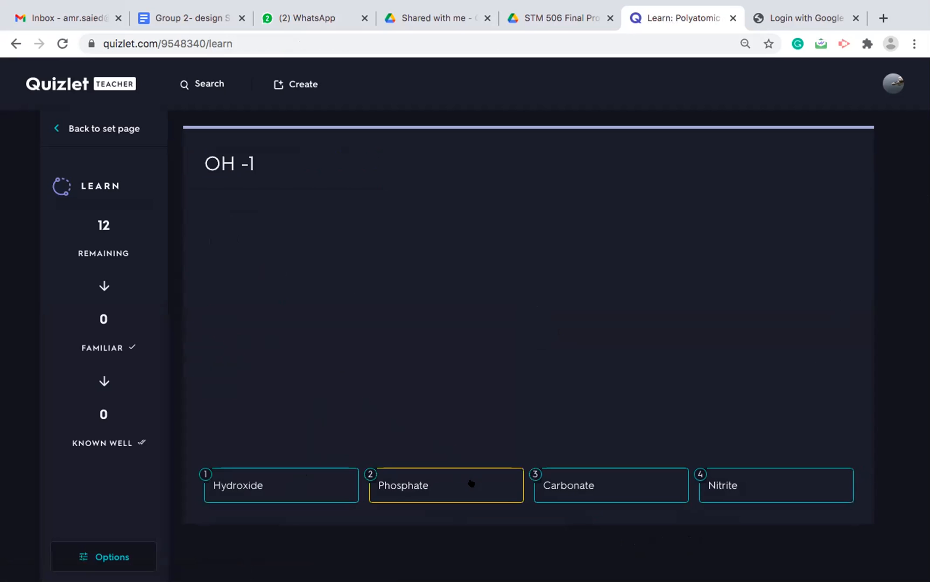
mouse_move(417, 394)
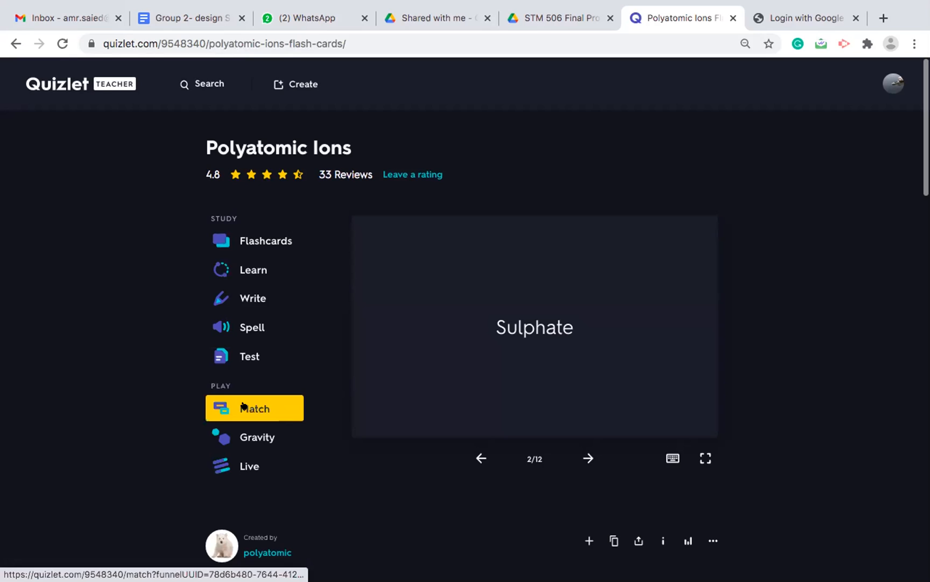
click(254, 407)
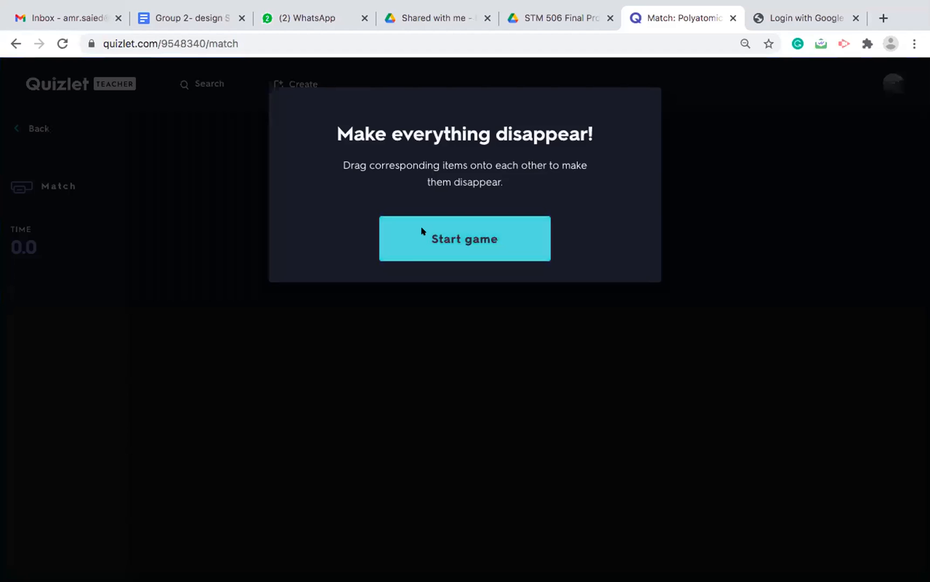
click(464, 239)
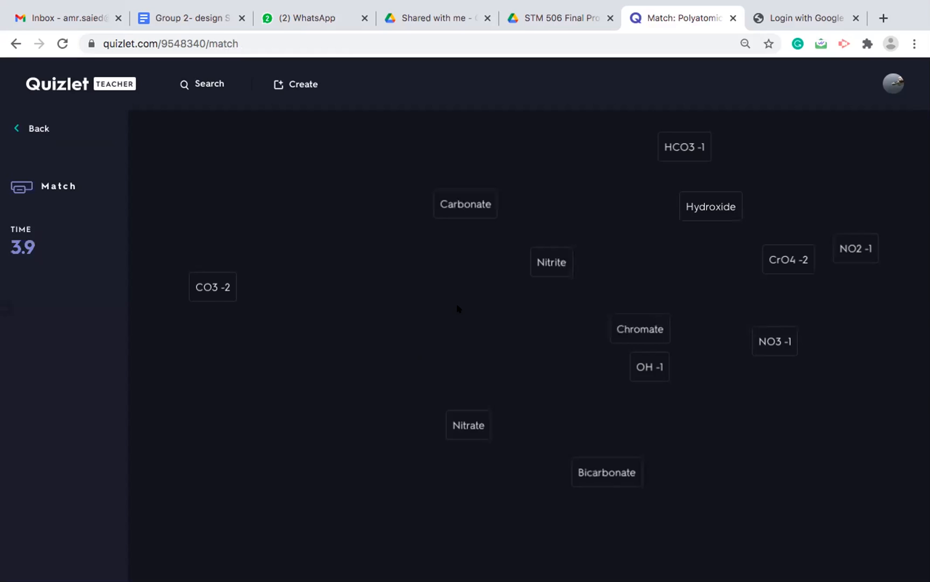
click(648, 366)
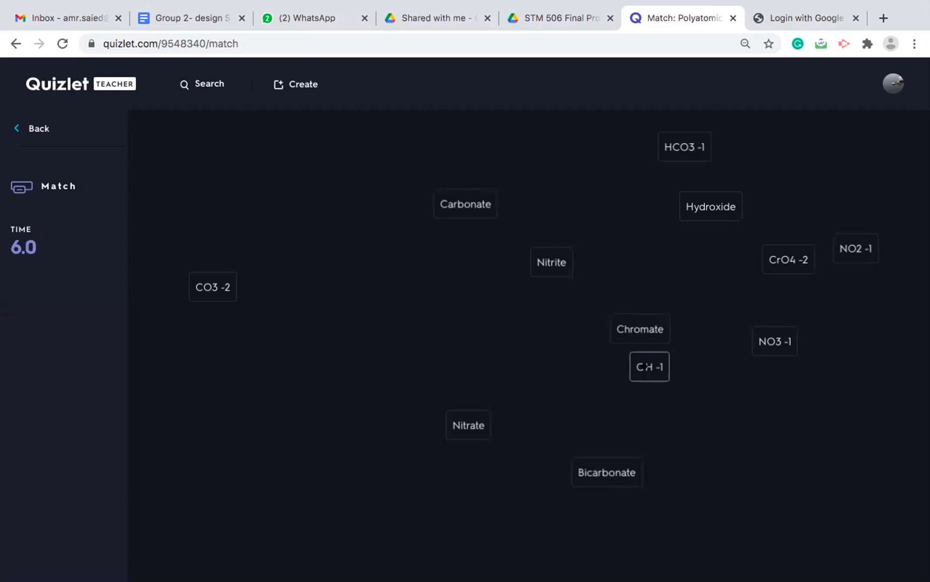
drag(649, 366, 711, 206)
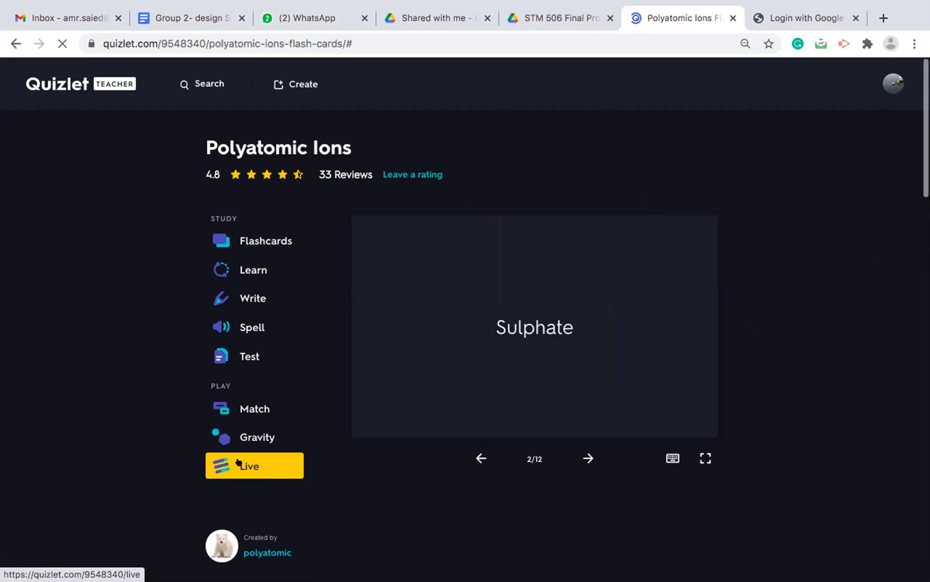
Create a Polyatomic Ions Quizlet Live game: individual play, terms shown with definitions as answers.
click(254, 465)
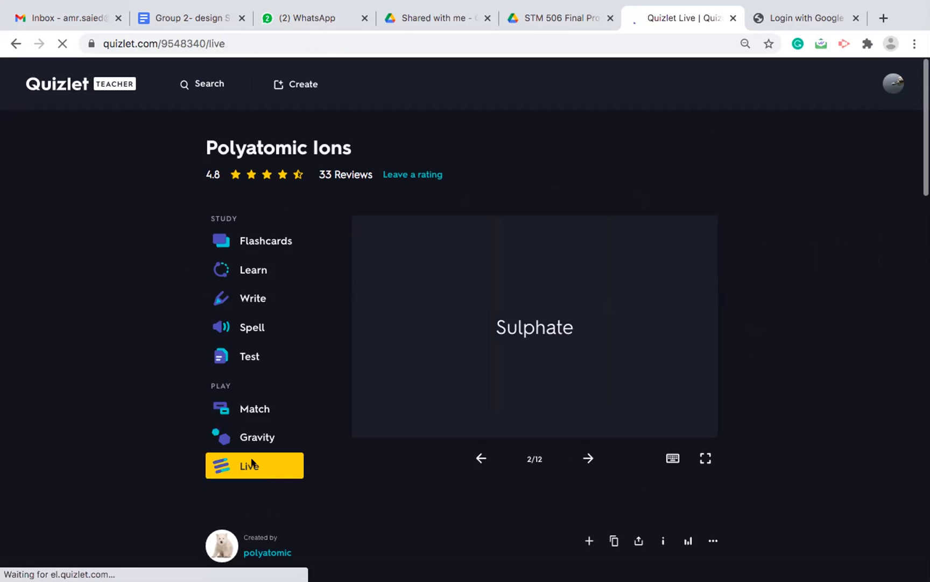
click(254, 466)
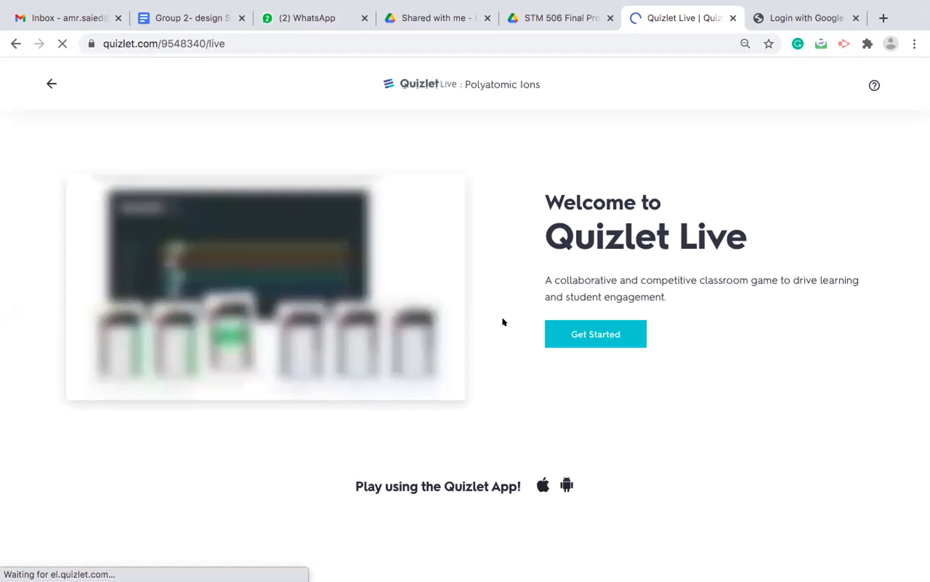
mouse_move(491, 323)
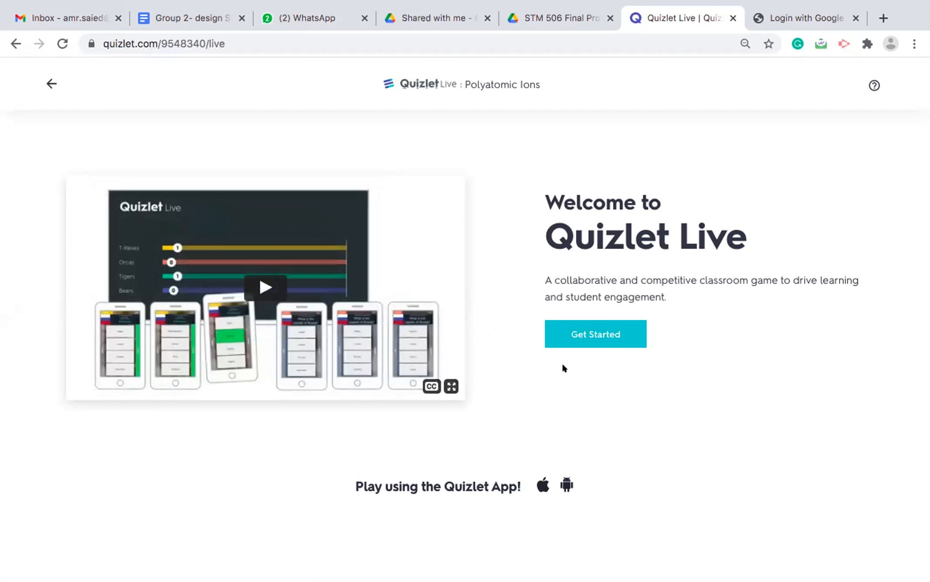
mouse_move(567, 334)
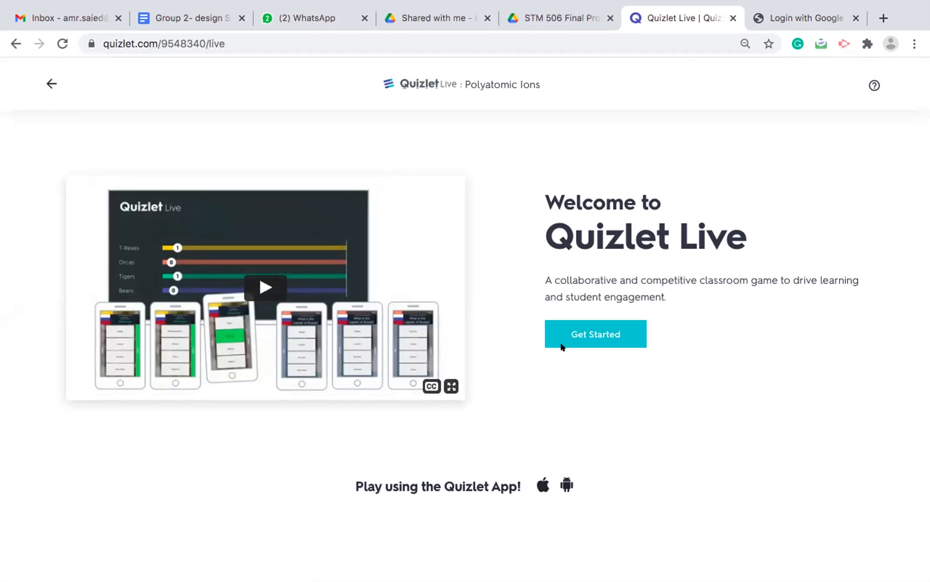
click(595, 333)
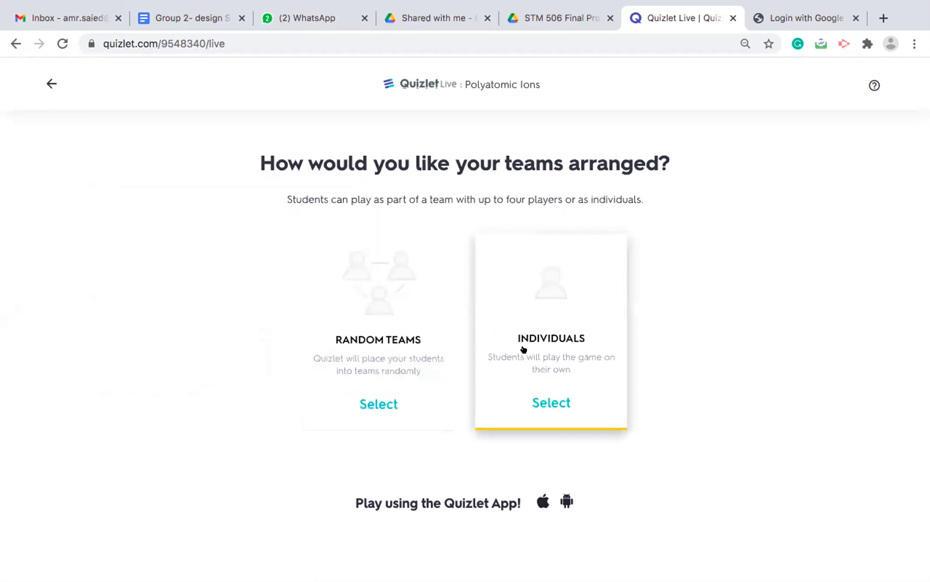
mouse_move(426, 333)
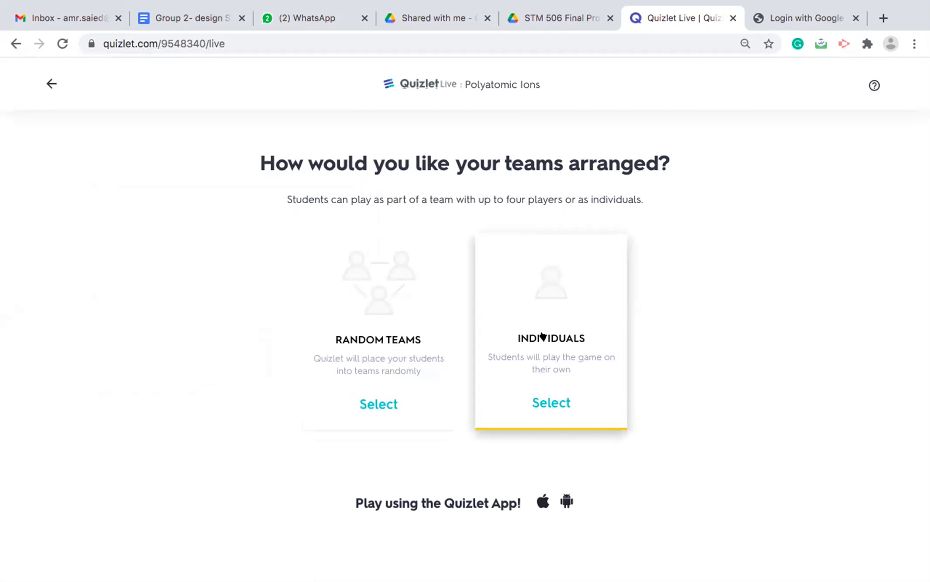
click(550, 402)
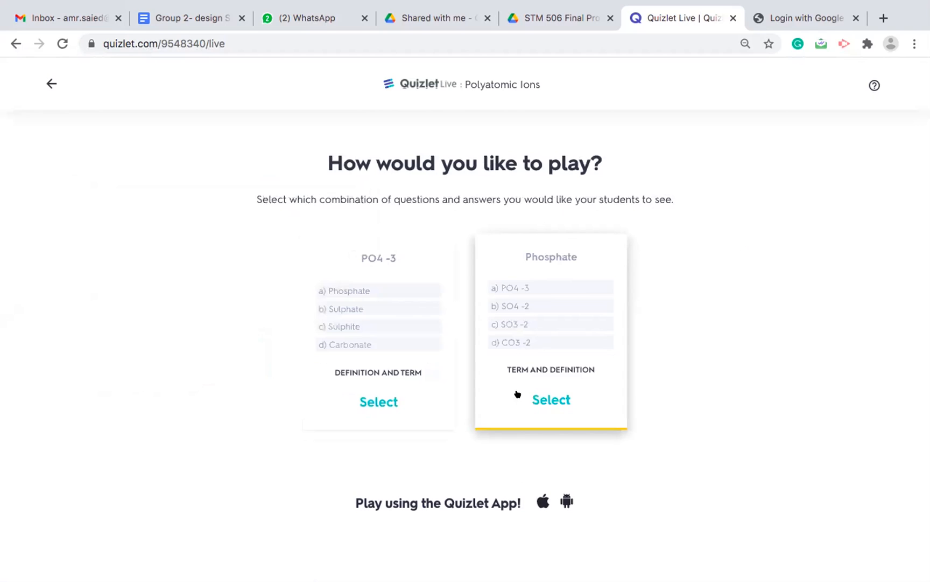
mouse_move(518, 362)
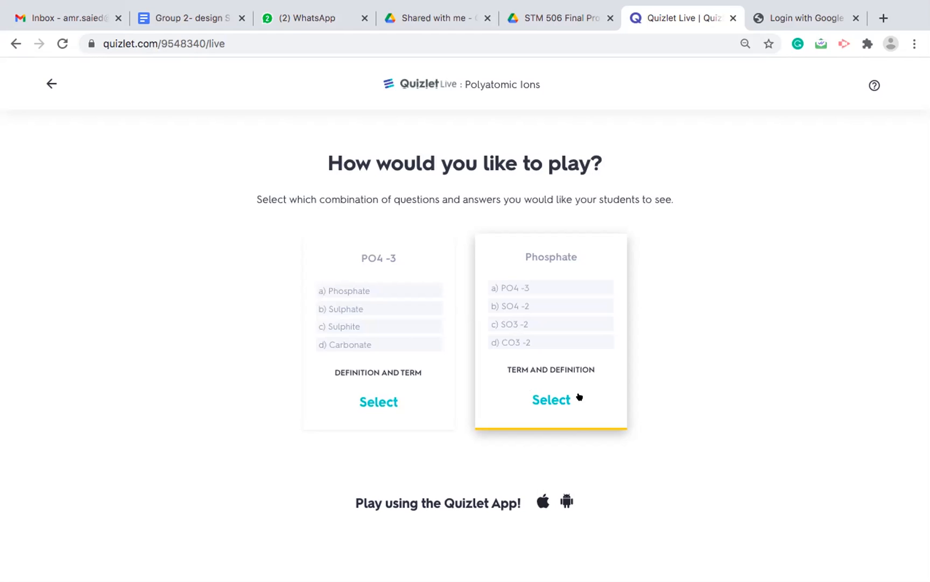
click(551, 399)
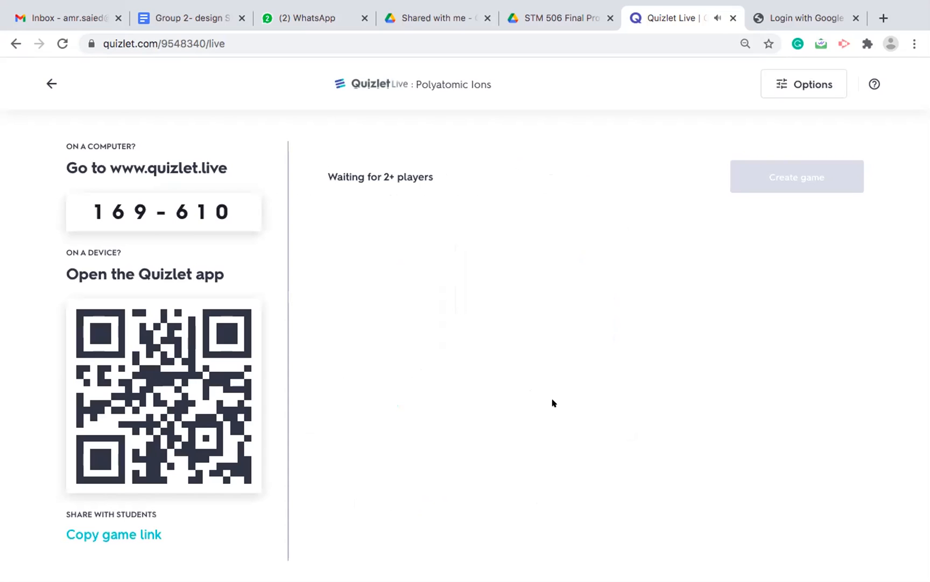
mouse_move(149, 346)
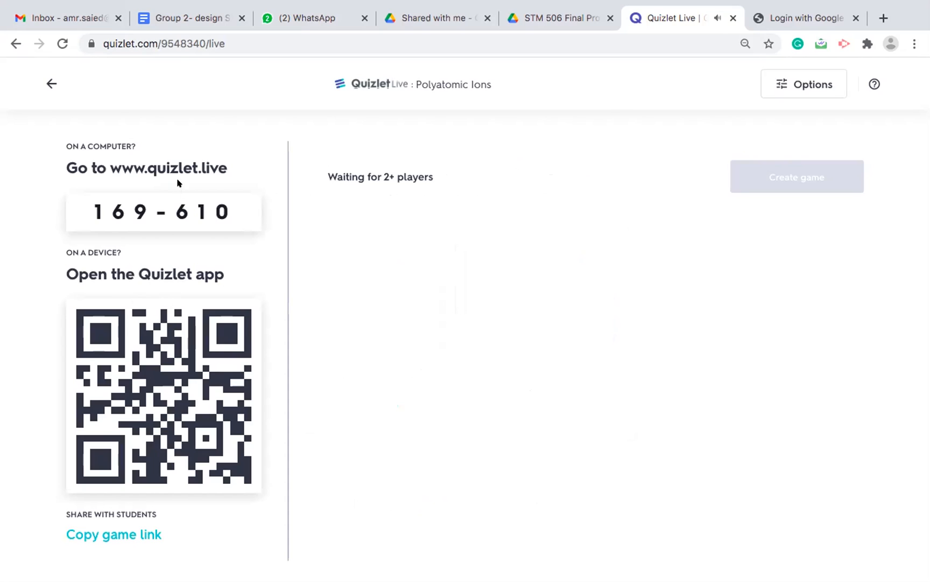
mouse_move(123, 179)
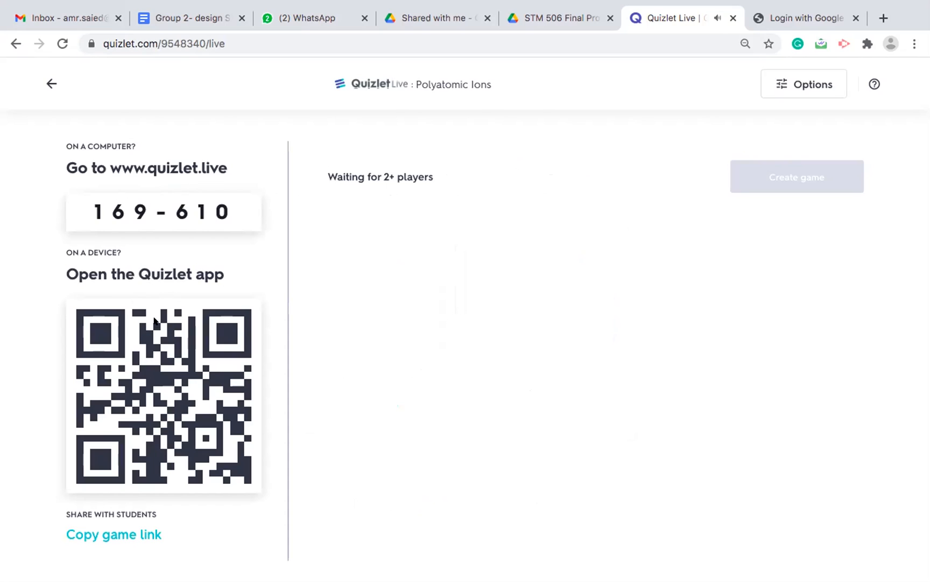
mouse_move(147, 515)
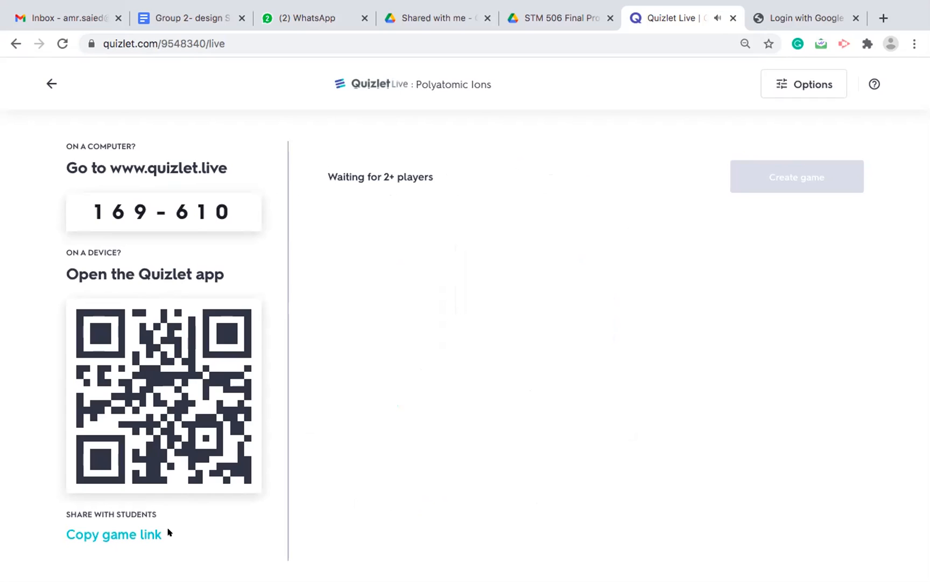
mouse_move(330, 367)
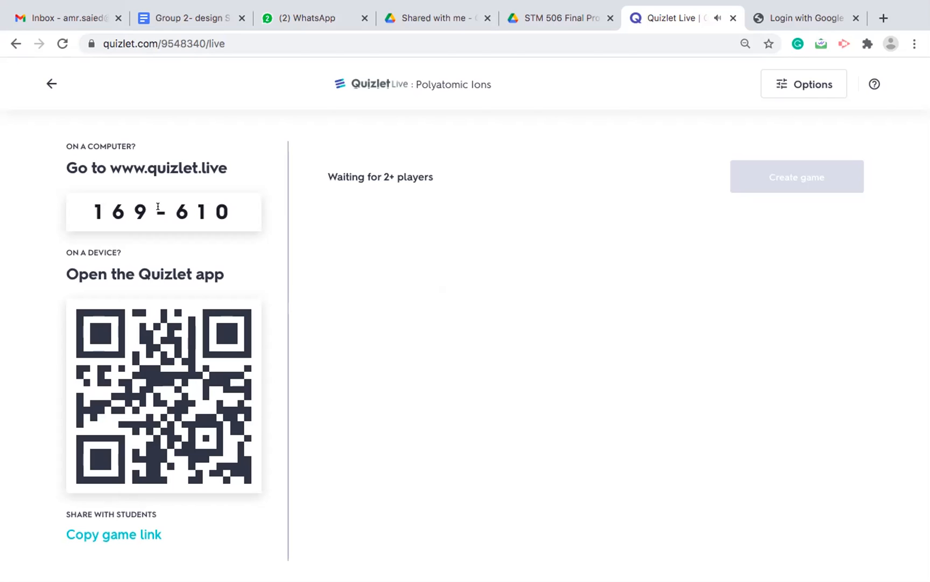
mouse_move(599, 33)
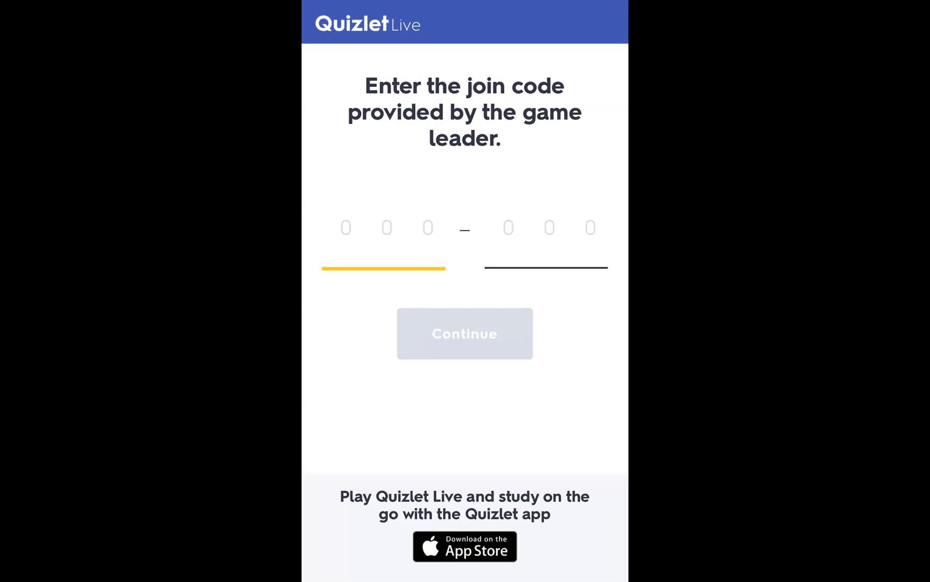
Enter join code 169-610 on the phone, correcting the mistyped digit.
click(388, 227)
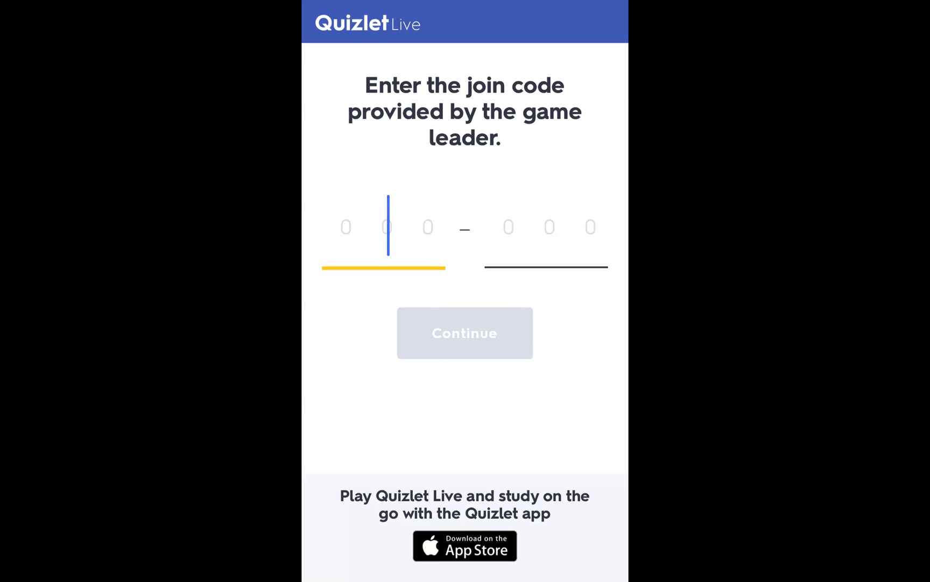
text(1)
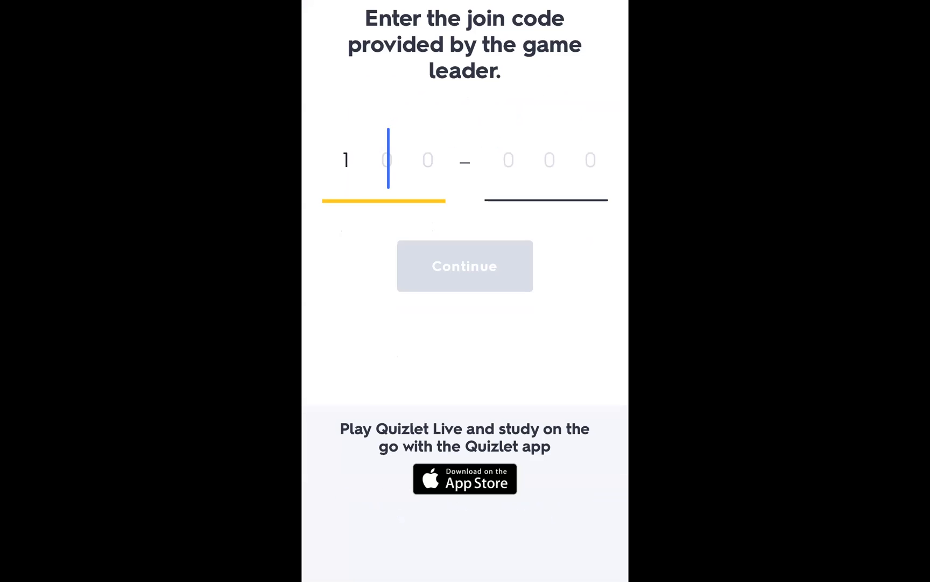
text(65)
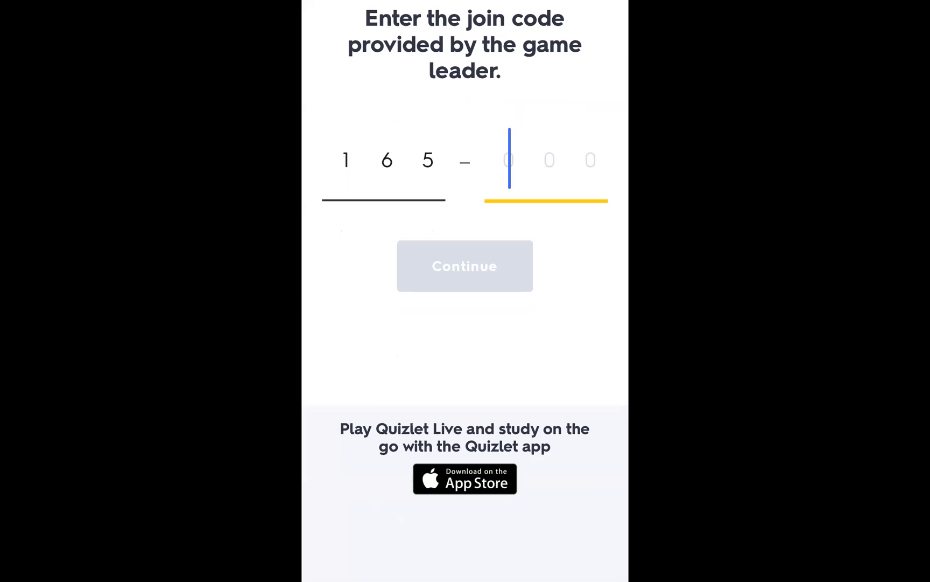
text(610)
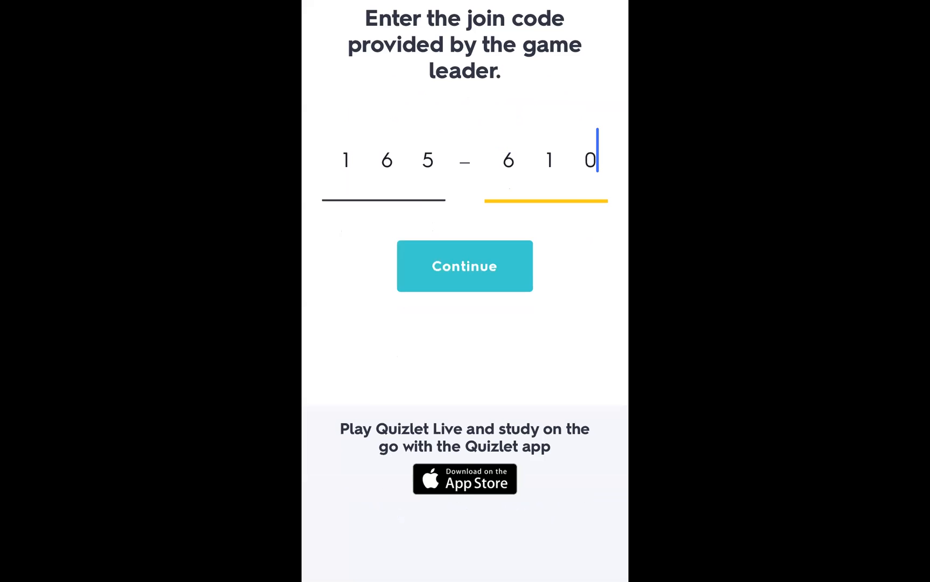
click(464, 265)
text(9)
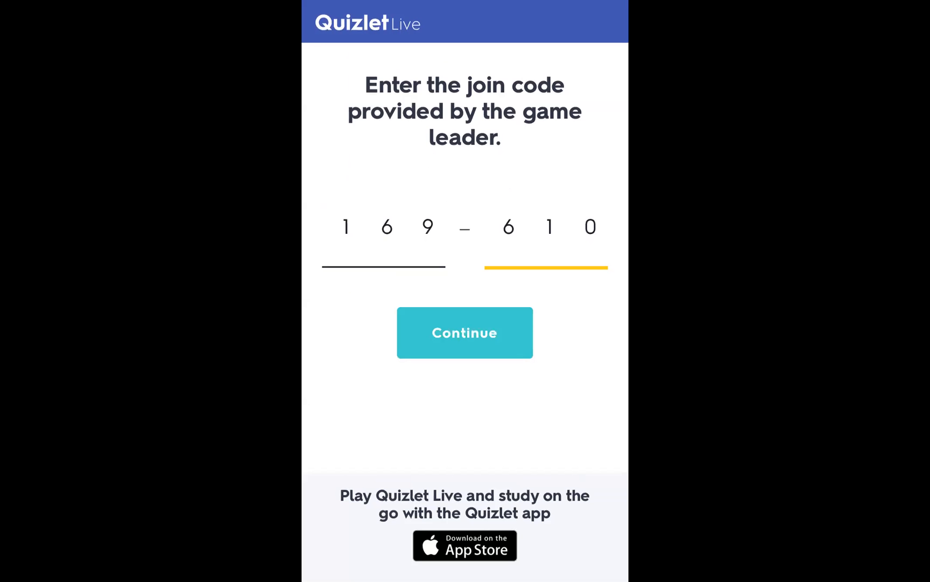
Submit the code and join the game on the phone with the name 'Amr'.
click(464, 332)
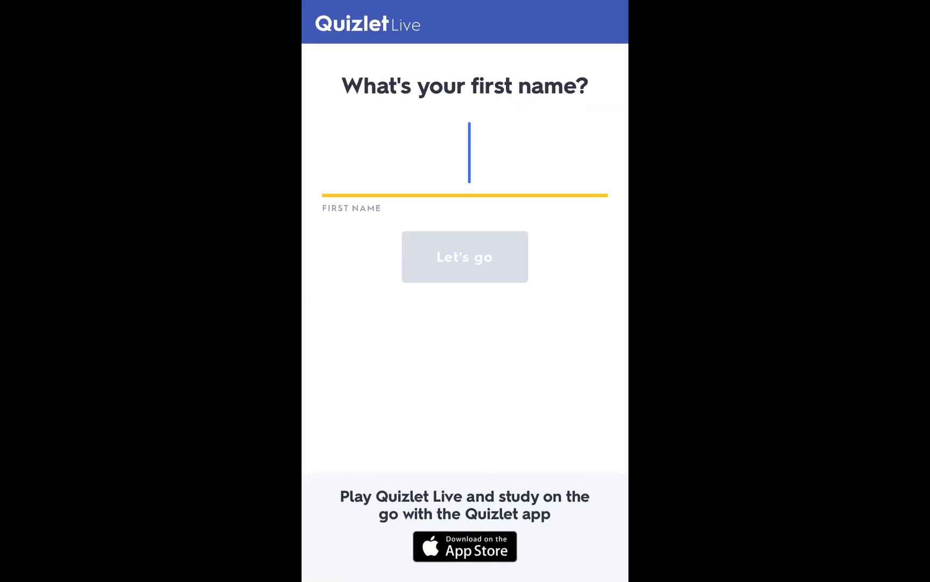
text(Amr)
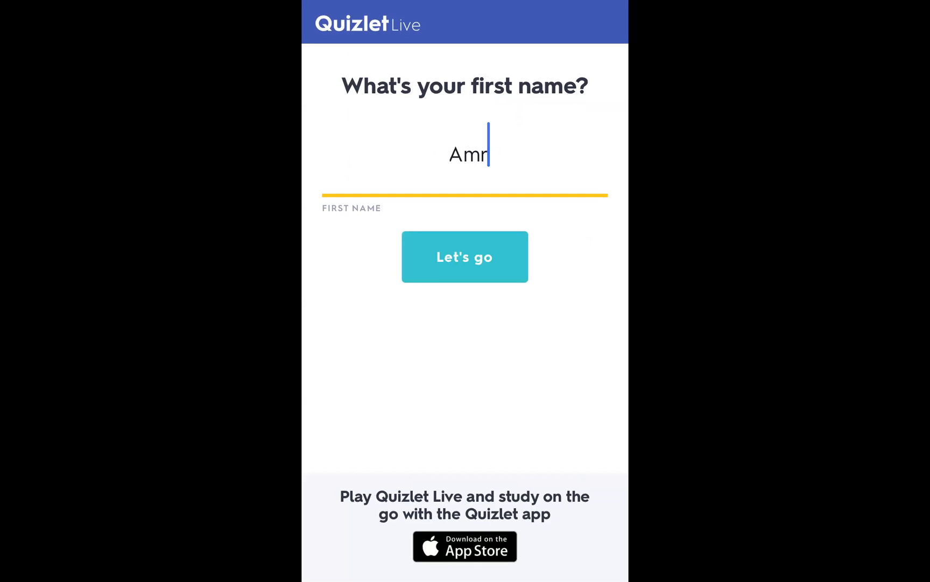
click(465, 257)
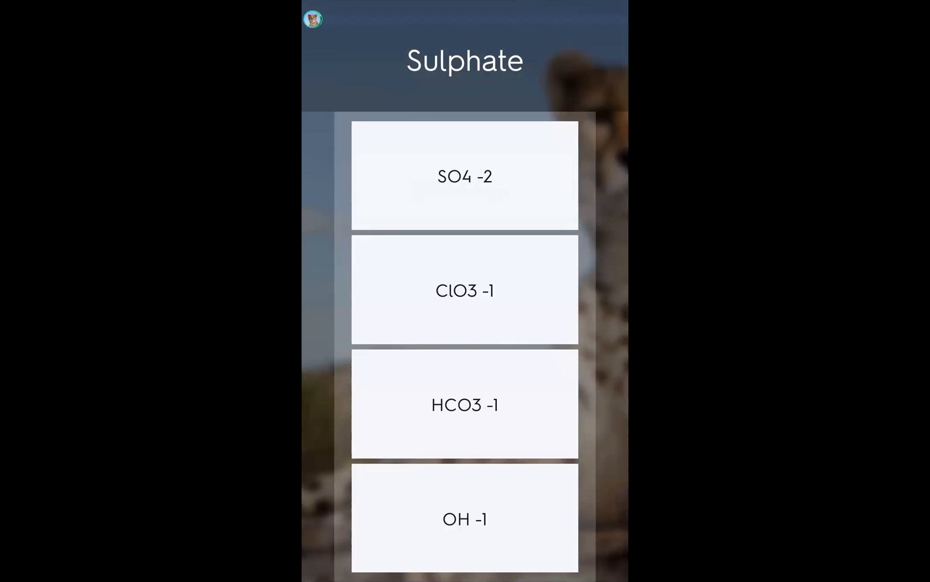
Answer the Sulphate question with the SO4 -2 card.
click(465, 176)
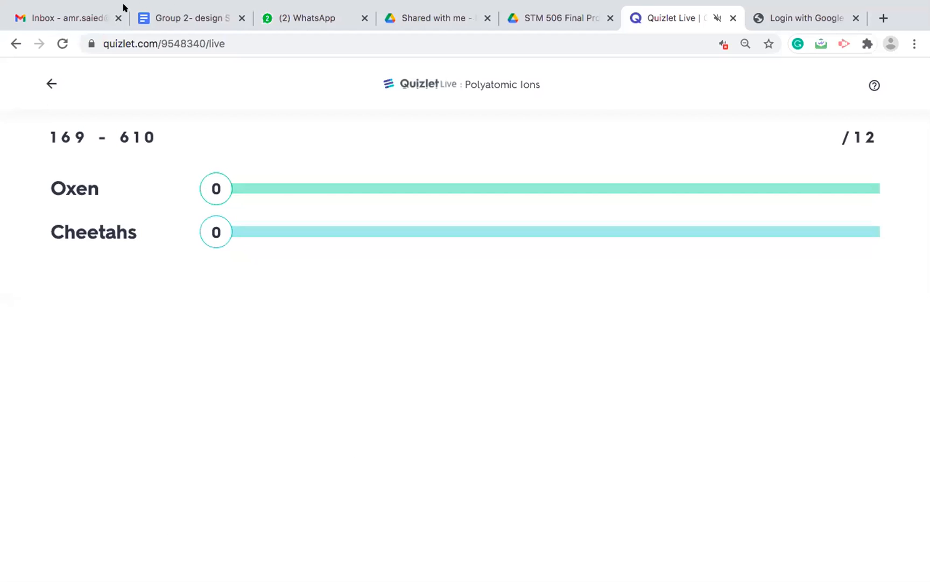
mouse_move(270, 85)
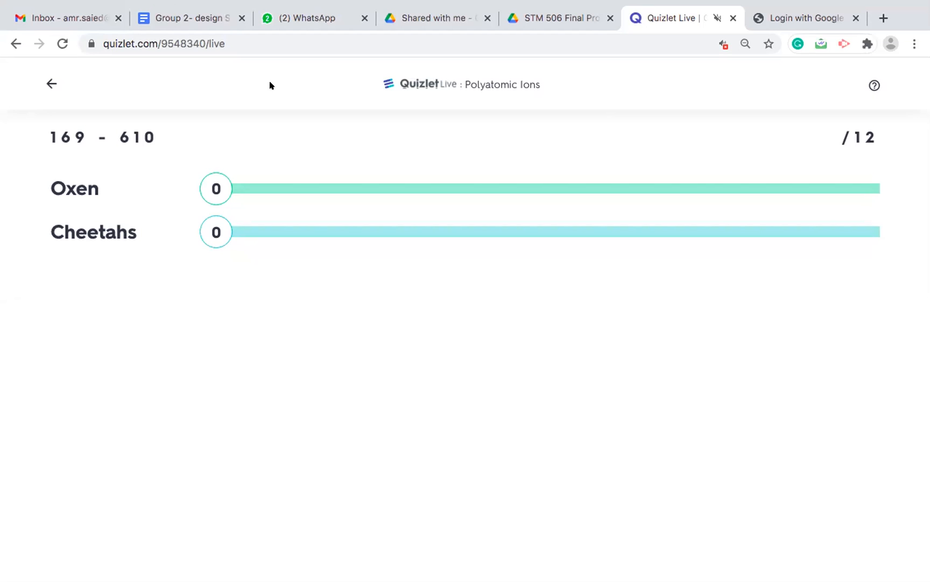
mouse_move(234, 151)
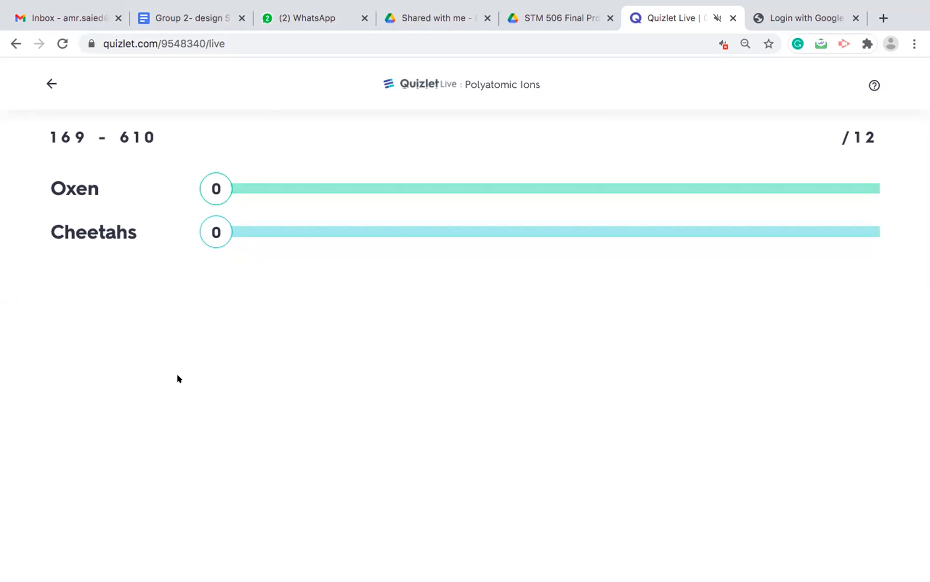
mouse_move(203, 196)
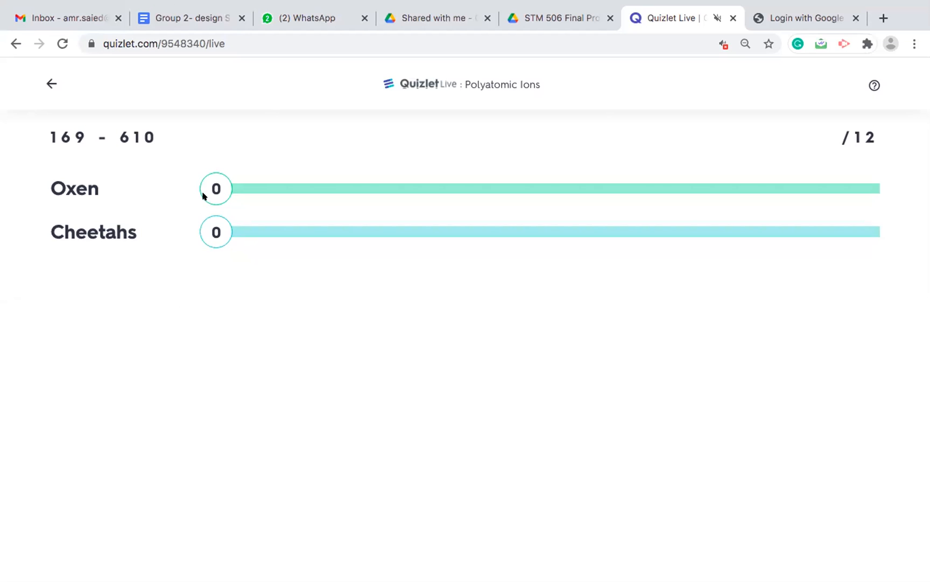
mouse_move(240, 359)
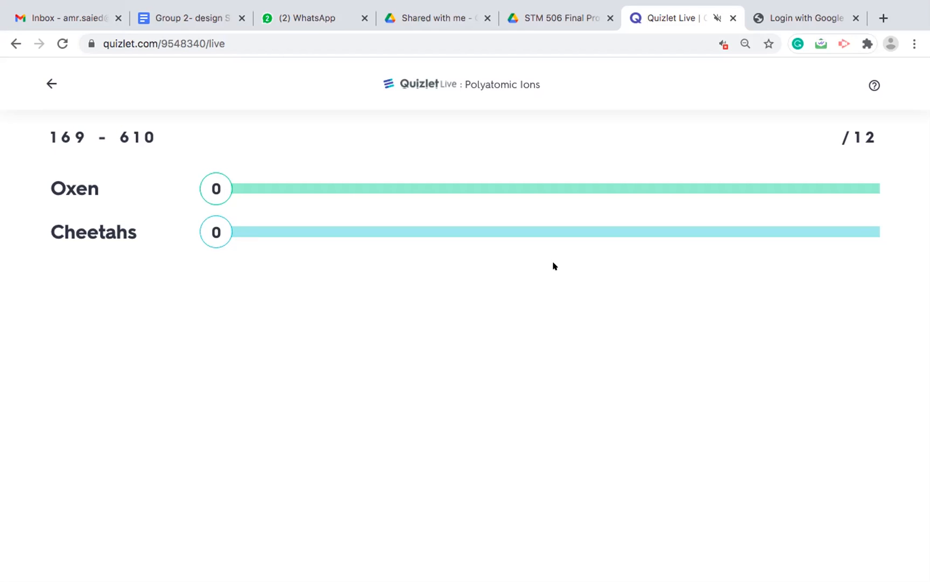
mouse_move(462, 34)
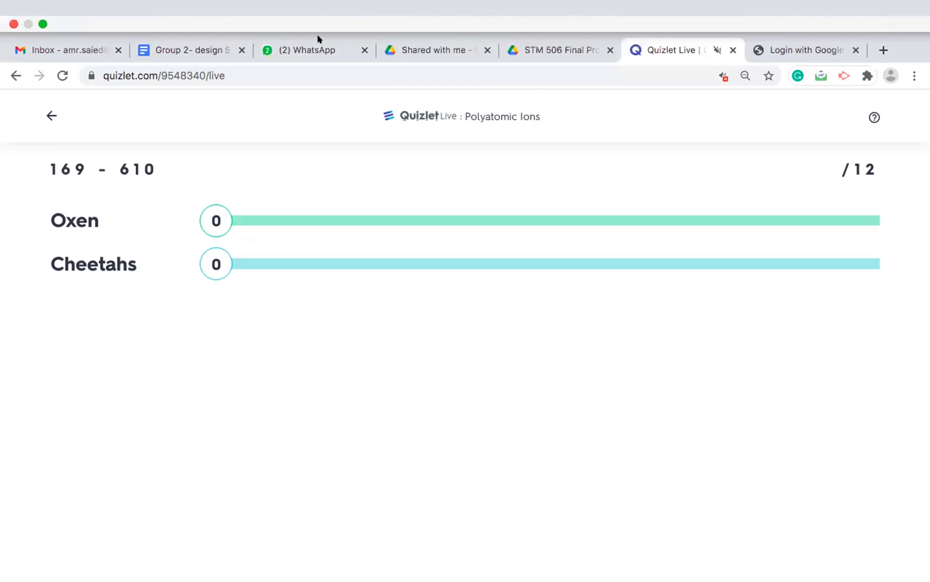
mouse_move(585, 15)
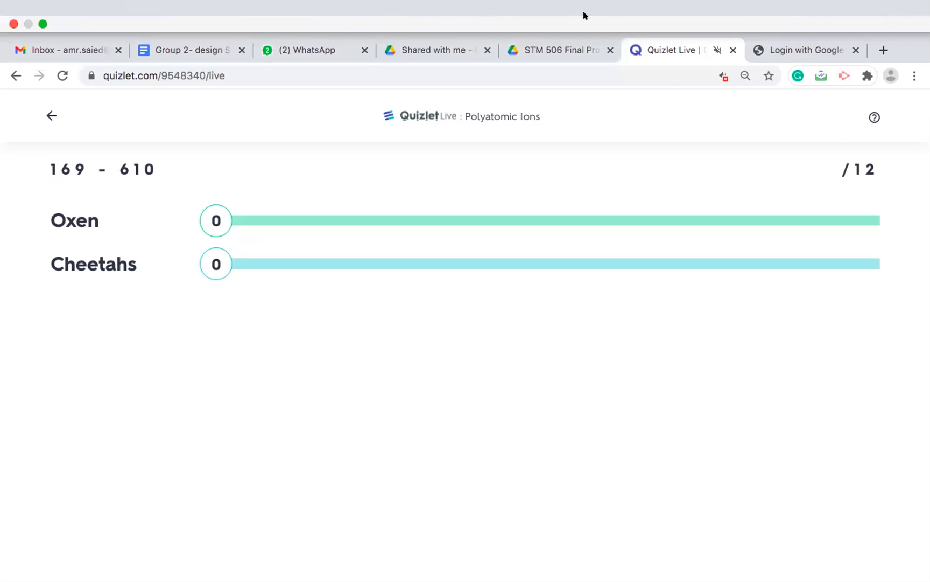
mouse_move(576, 17)
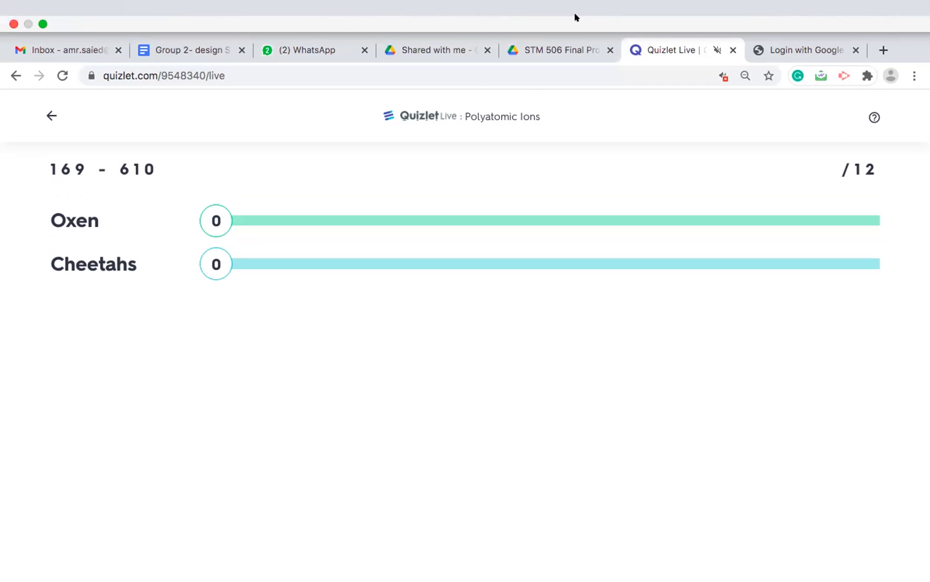